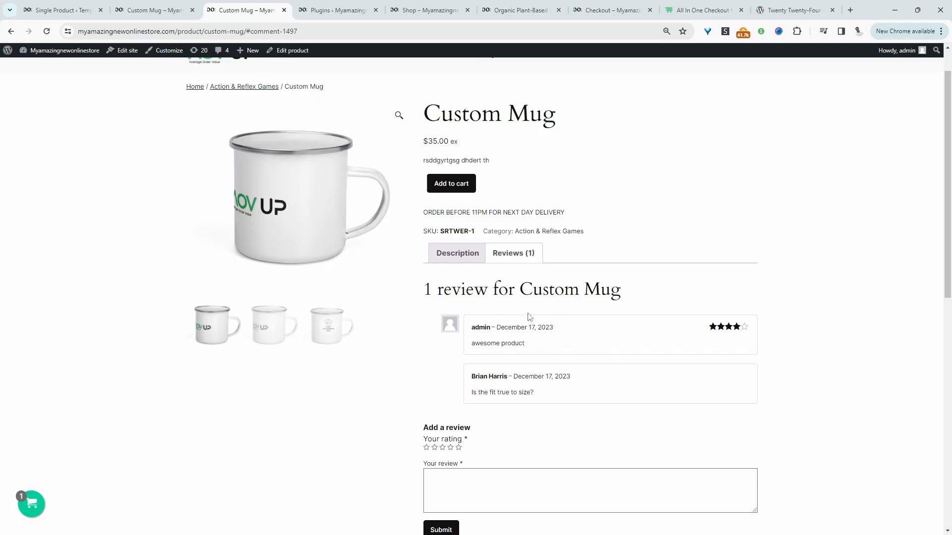
pyautogui.moveTo(197, 8)
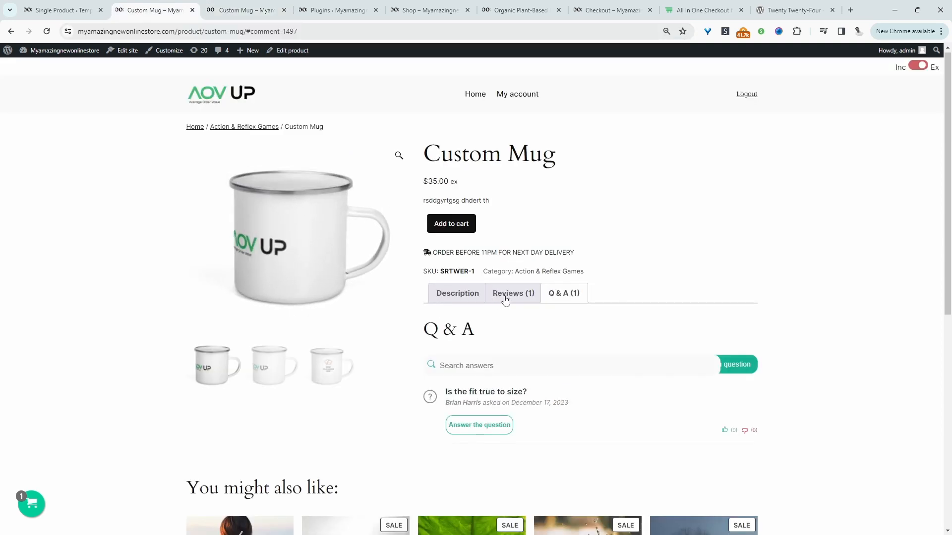
# View the Custom Mug's review summary, then its Q & A section with the customer question.
pyautogui.click(513, 293)
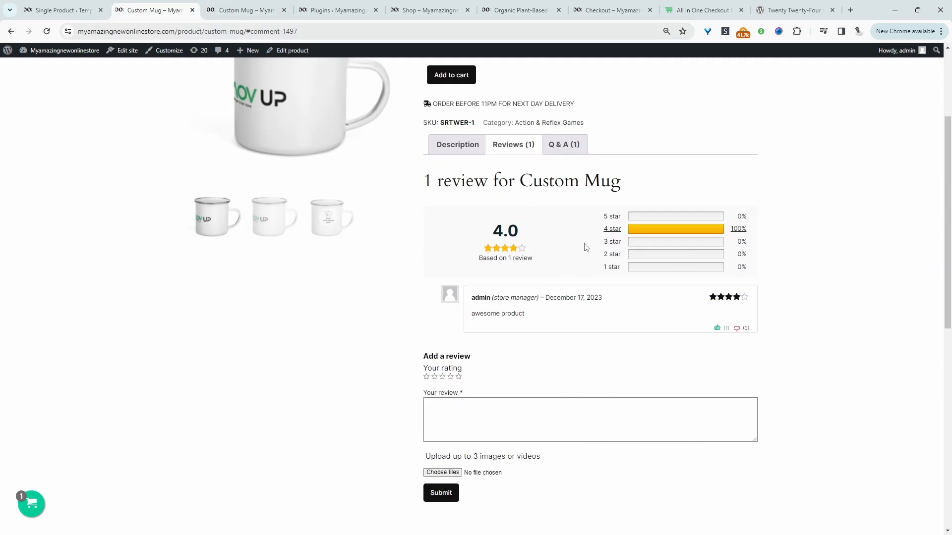
pyautogui.moveTo(613, 316)
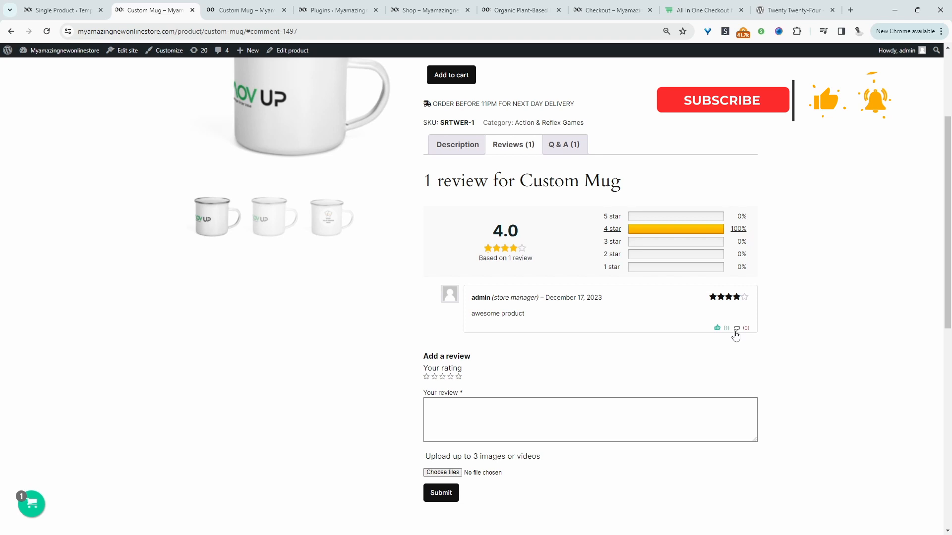
pyautogui.click(563, 145)
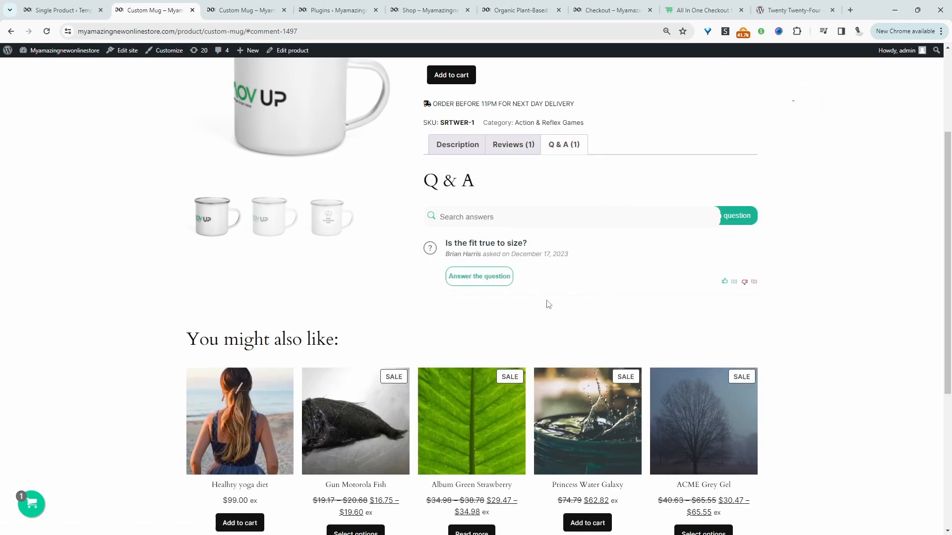
pyautogui.moveTo(515, 302)
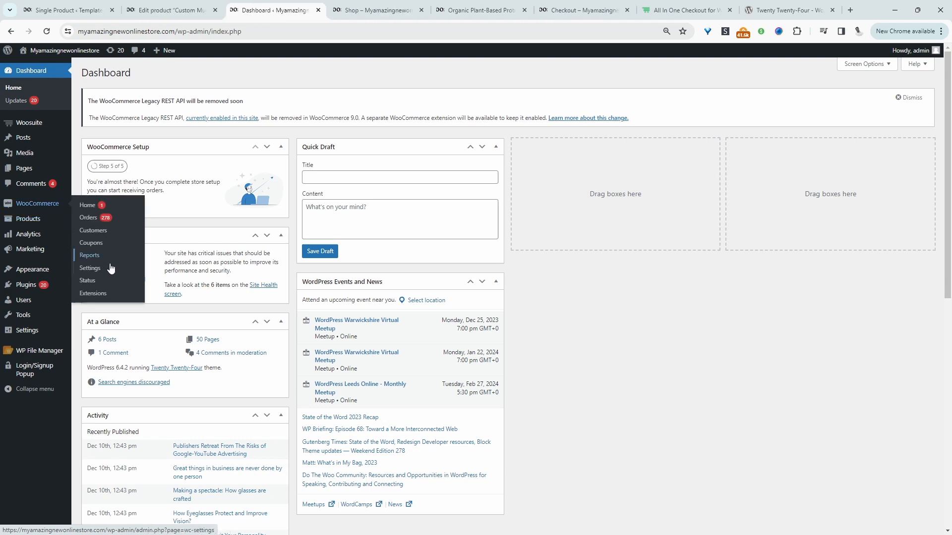
# Enable product reviews in WooCommerce Products settings and return to the Custom Mug page.
pyautogui.click(90, 268)
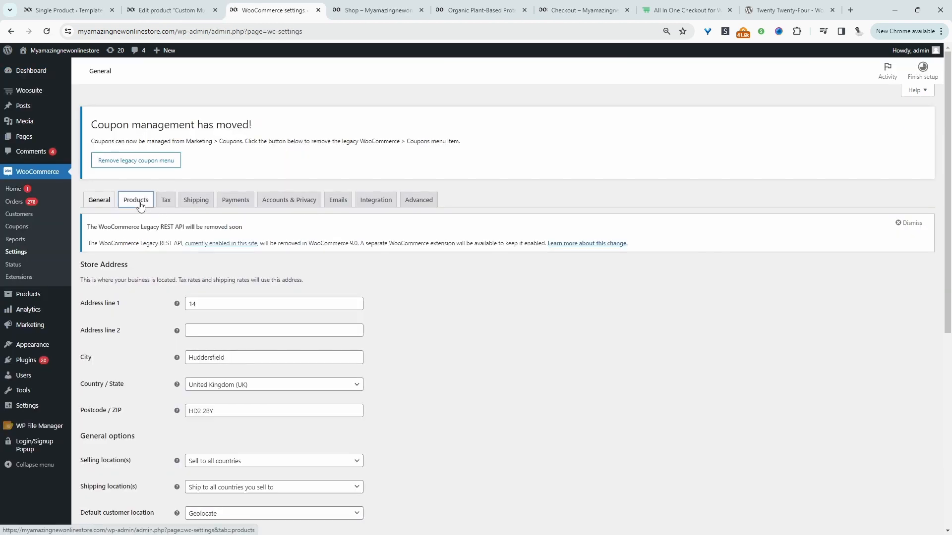
pyautogui.click(135, 199)
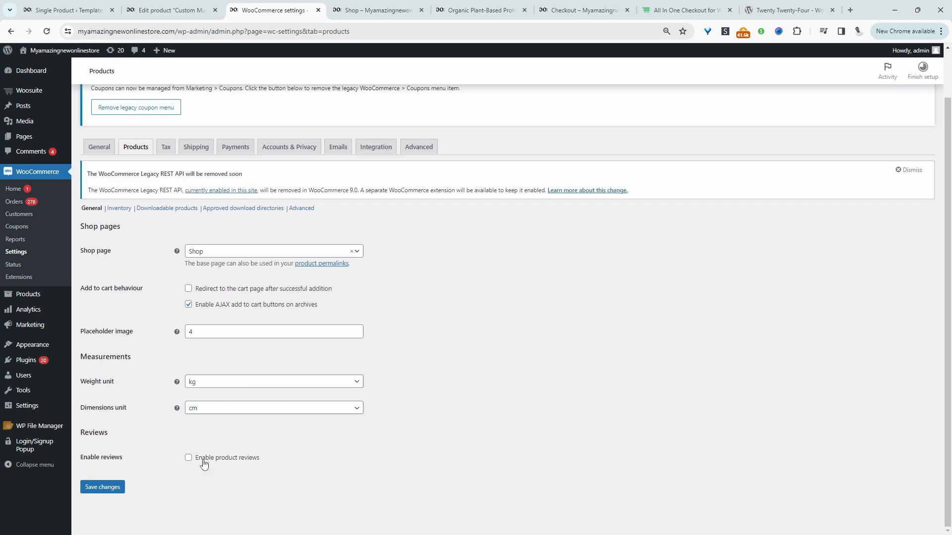
pyautogui.click(189, 458)
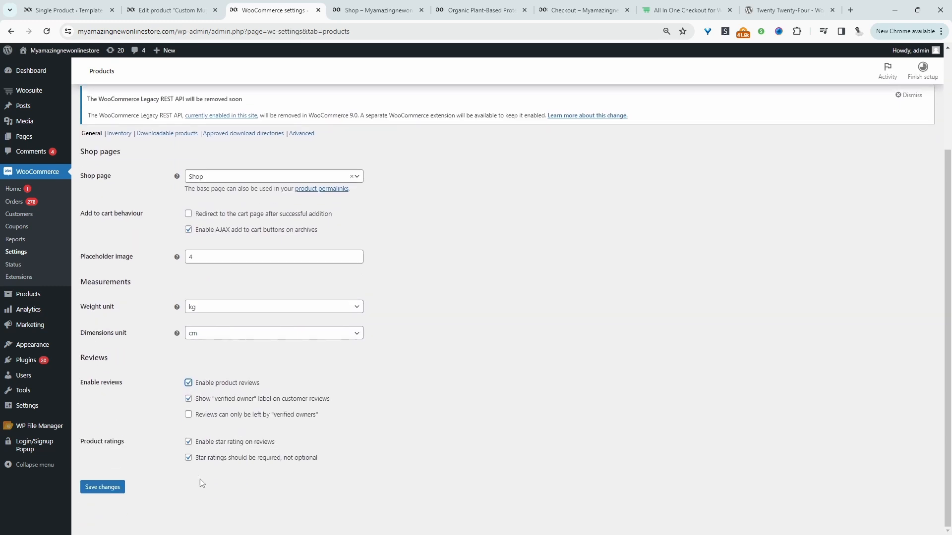
pyautogui.scroll(3)
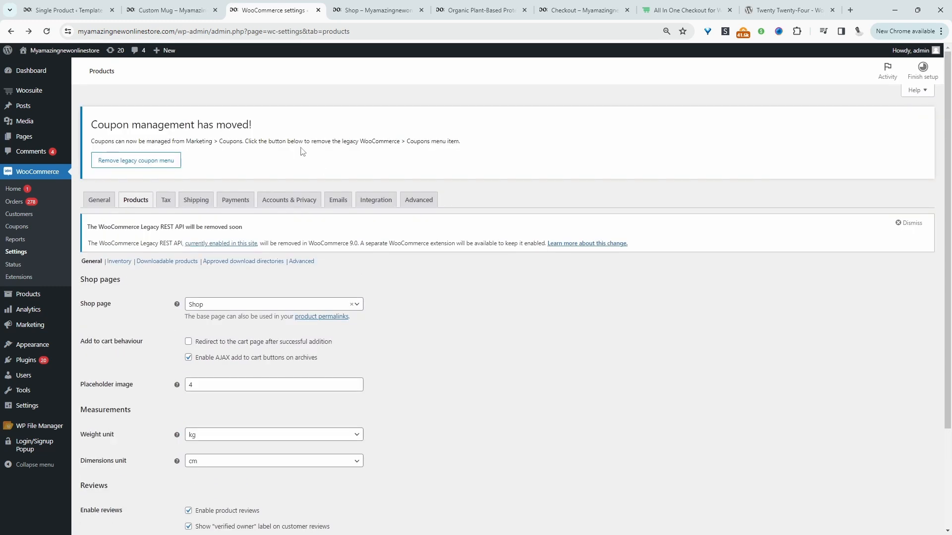
pyautogui.click(170, 10)
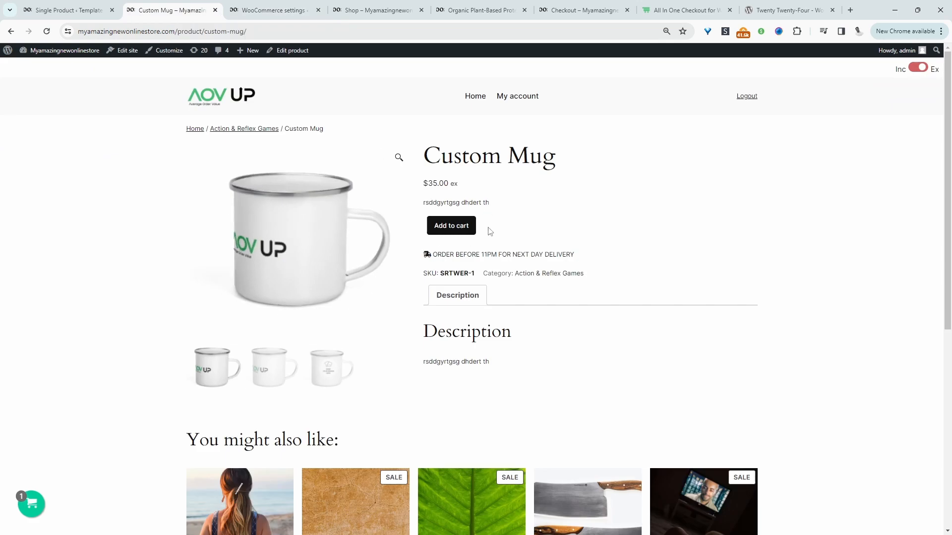
pyautogui.moveTo(551, 292)
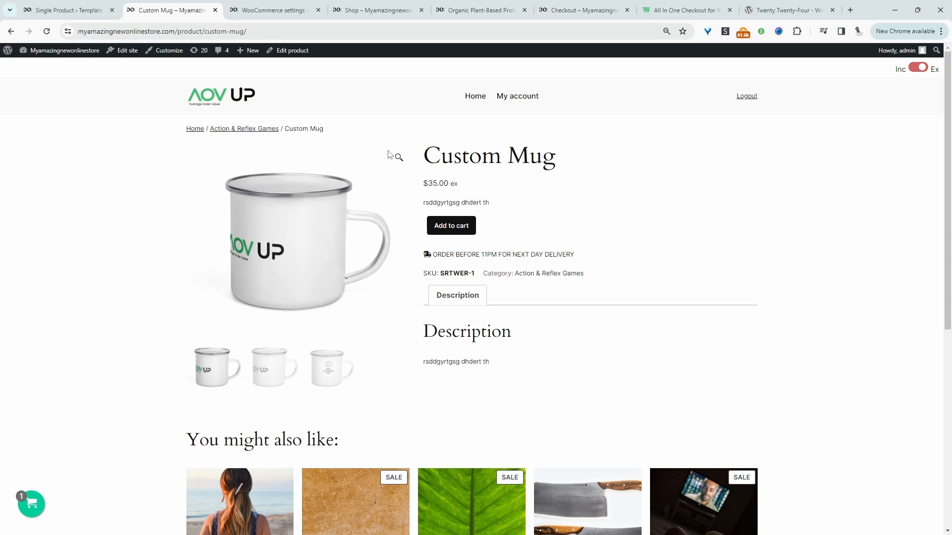
# Enable reviews on Custom Mug in its Advanced data, update it and view the product.
pyautogui.click(291, 51)
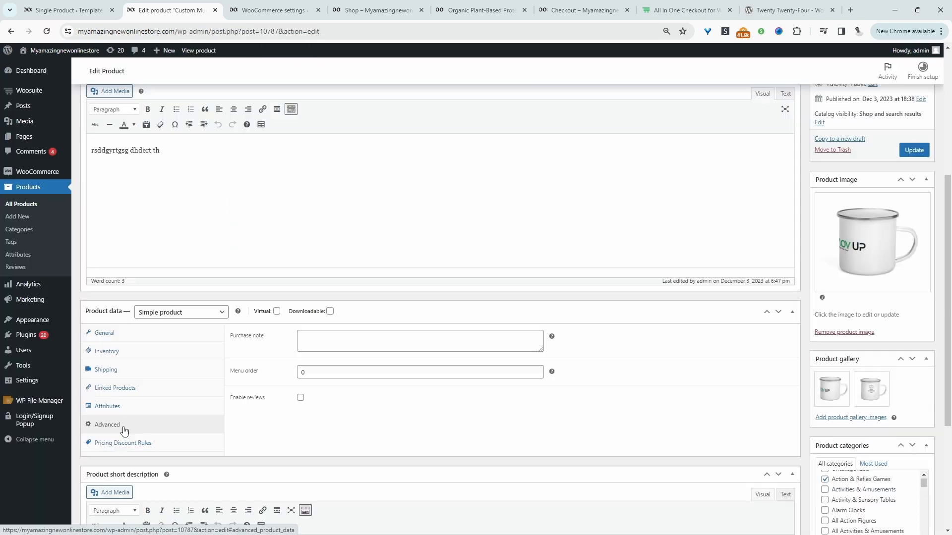
pyautogui.click(300, 397)
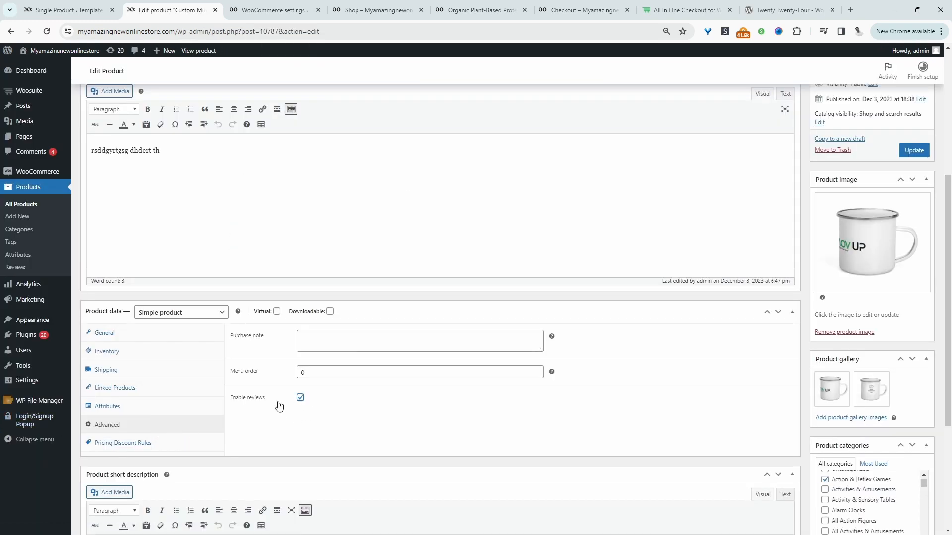
pyautogui.moveTo(694, 293)
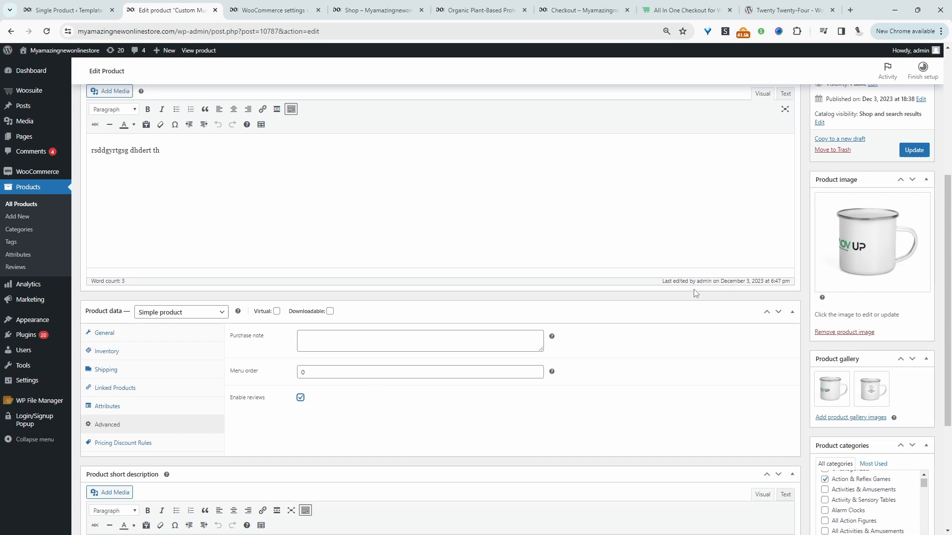
pyautogui.click(913, 150)
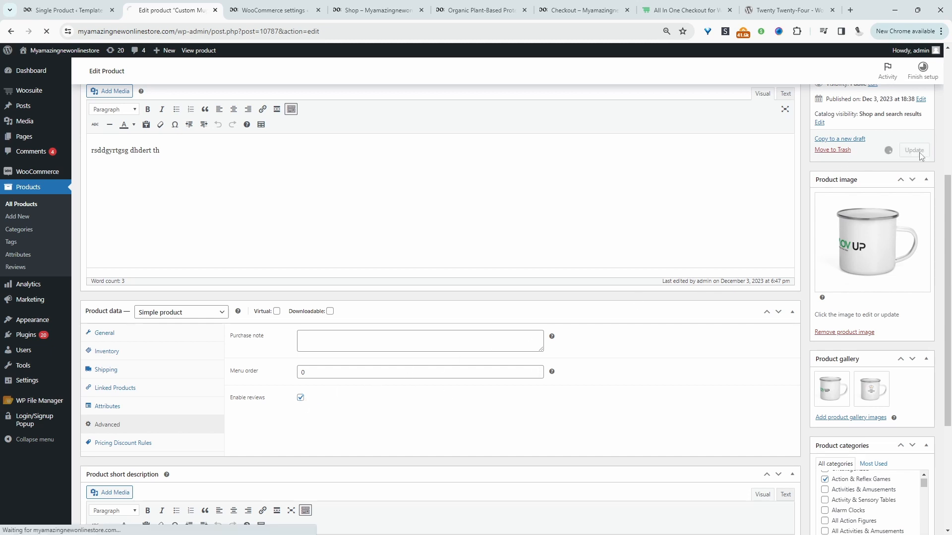
pyautogui.click(913, 149)
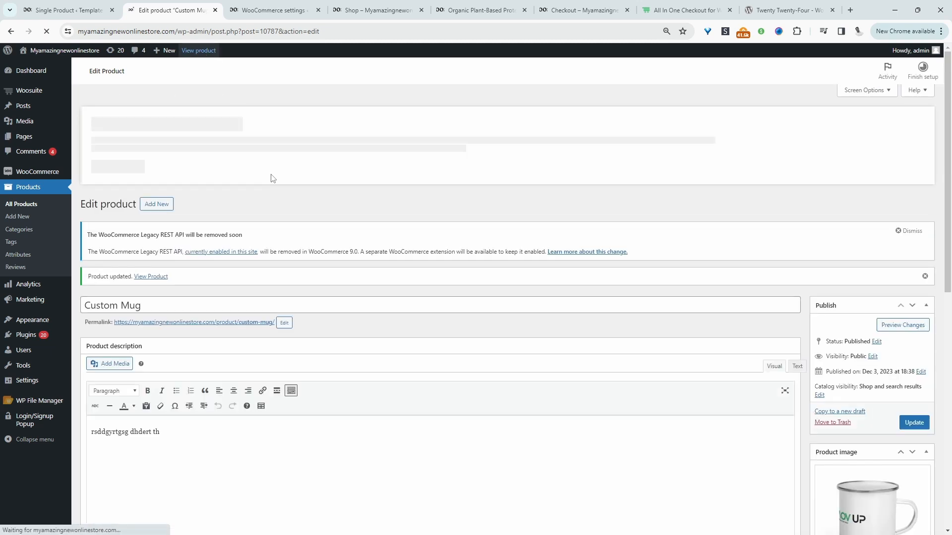
# Post a four-star review reading 'awesome product' on the Custom Mug page.
pyautogui.click(150, 277)
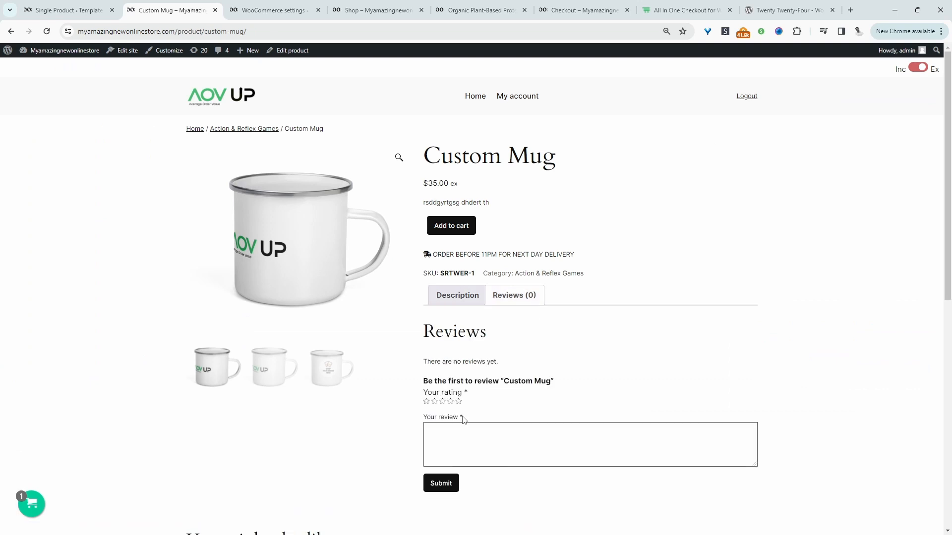
pyautogui.click(450, 401)
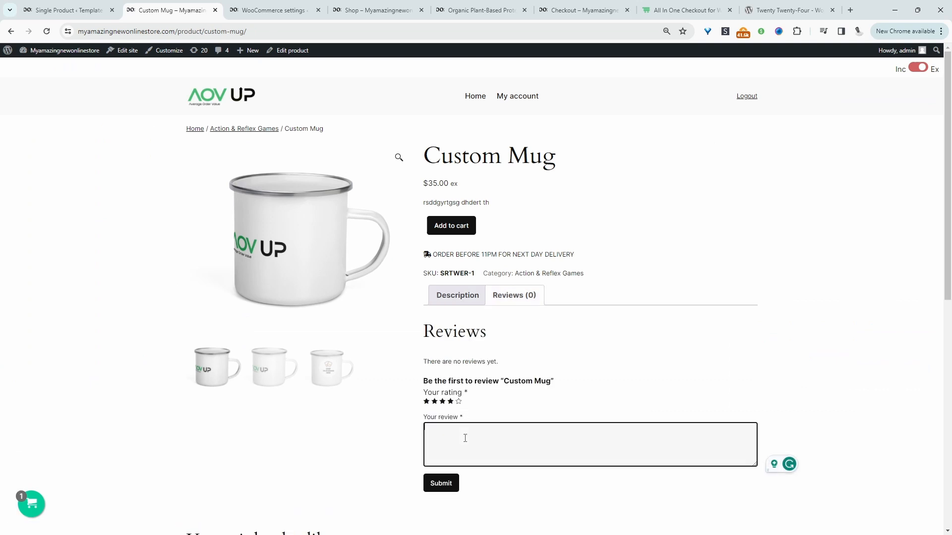
pyautogui.click(440, 482)
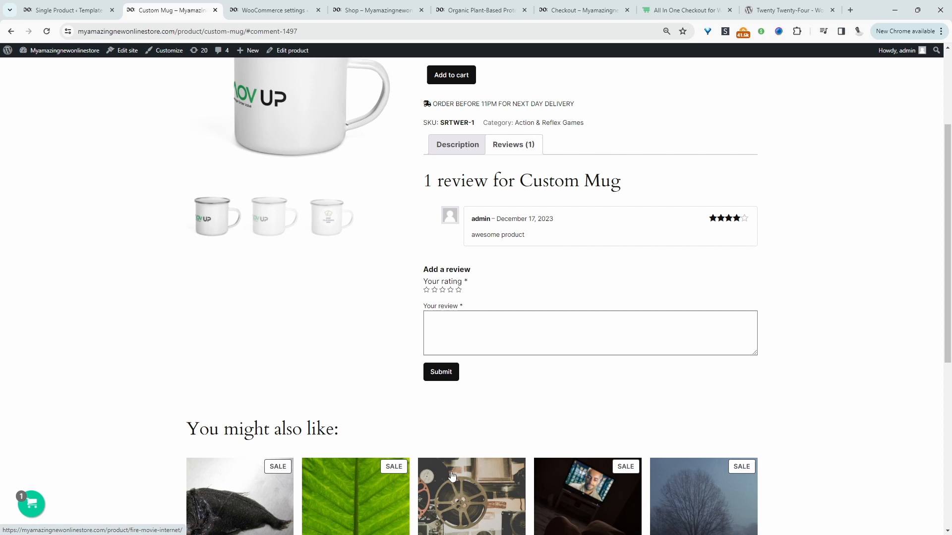
pyautogui.moveTo(104, 90)
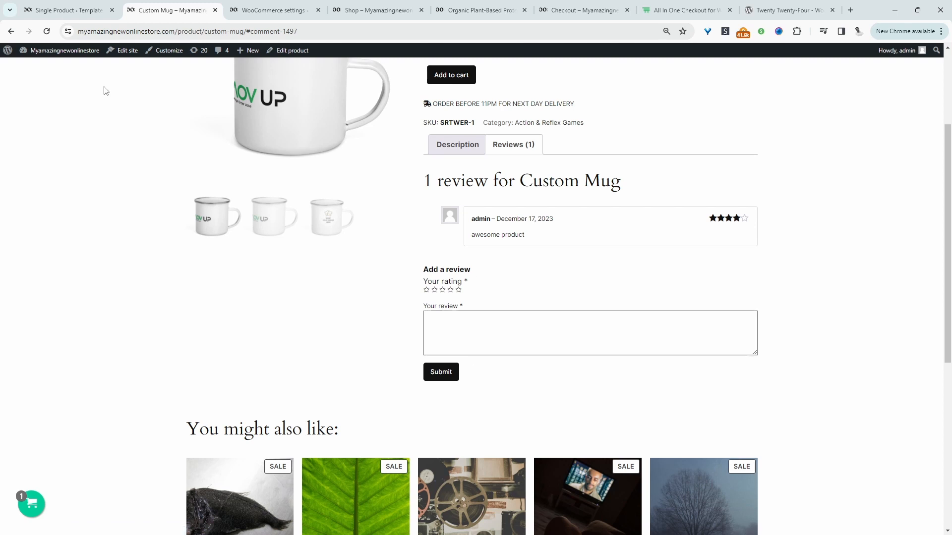
# Show the Customer Reviews plugin's list with the four-star Custom Mug review in admin.
pyautogui.click(270, 10)
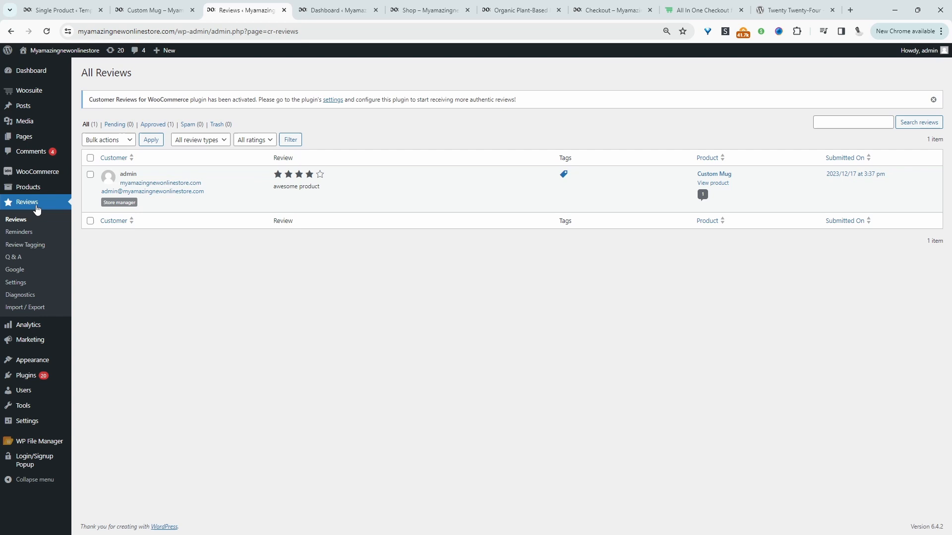
pyautogui.moveTo(260, 219)
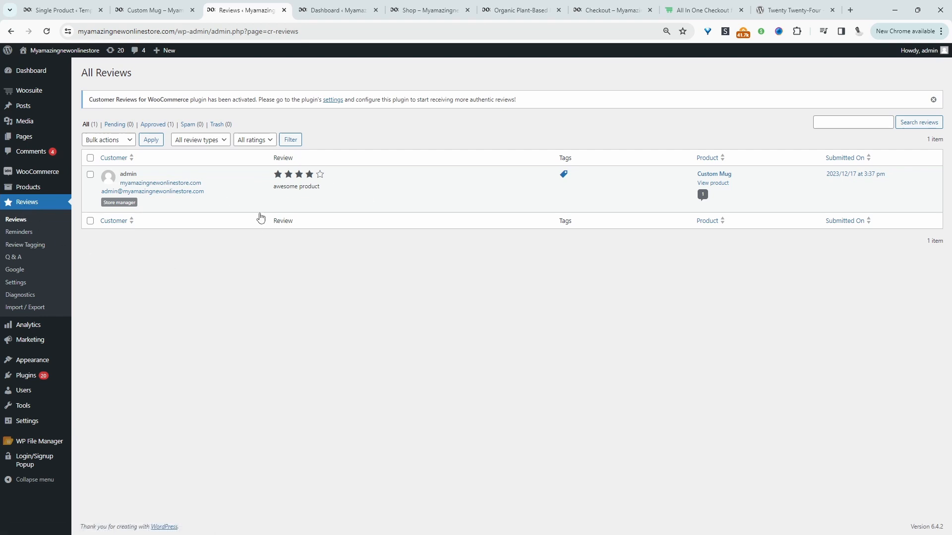
pyautogui.moveTo(177, 312)
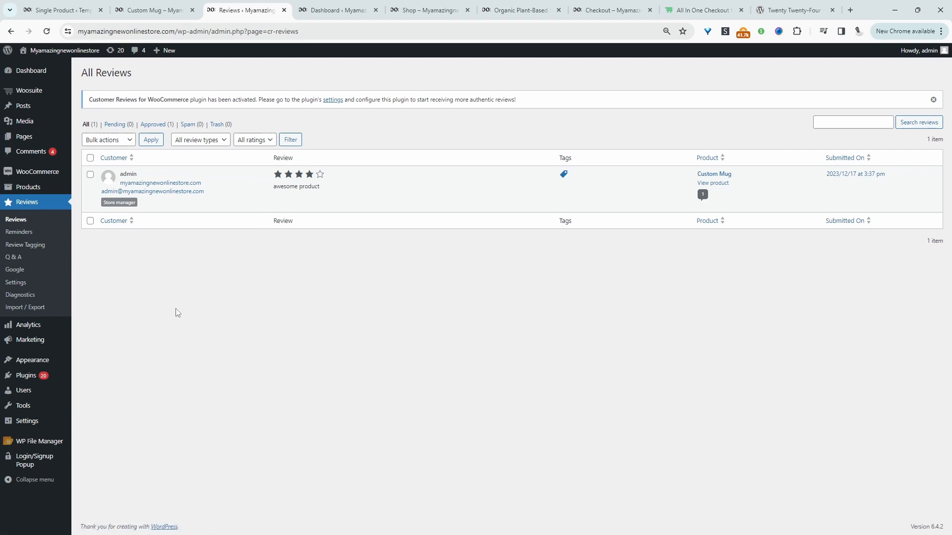
pyautogui.moveTo(154, 289)
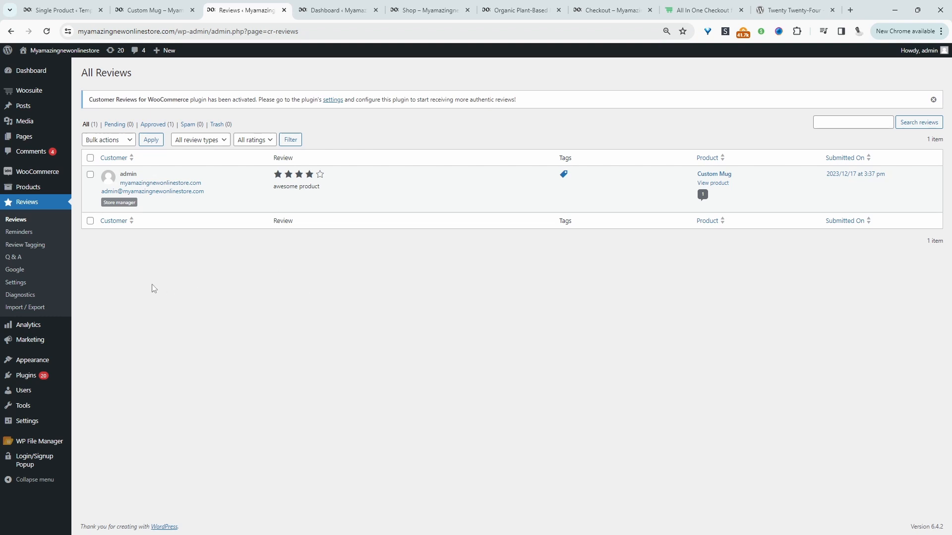
pyautogui.click(16, 283)
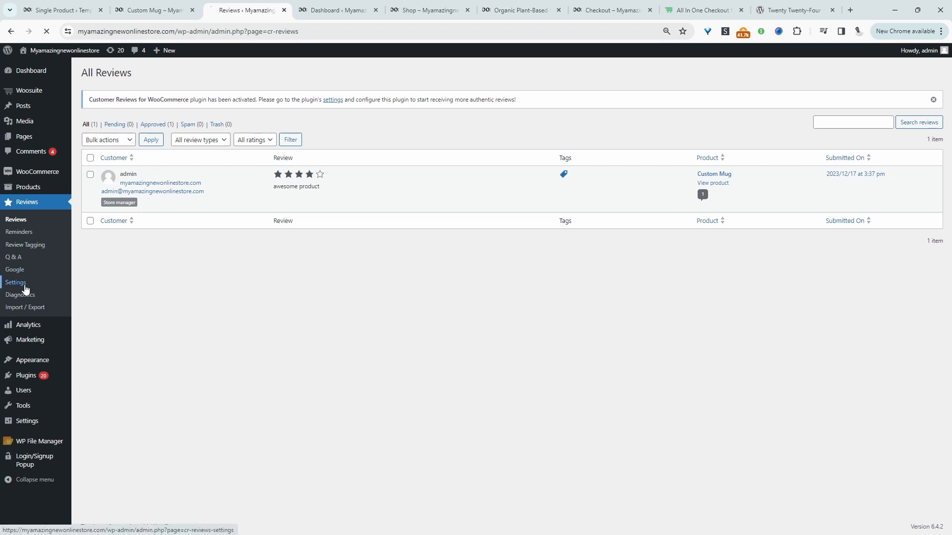
# Turn on automatic review reminders sent by email after a 7-day delay.
pyautogui.click(17, 282)
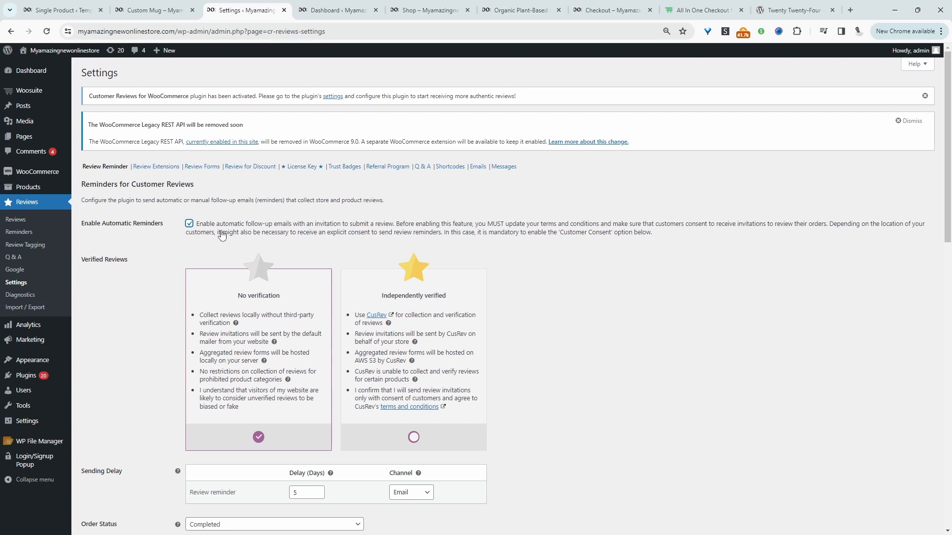
pyautogui.moveTo(255, 235)
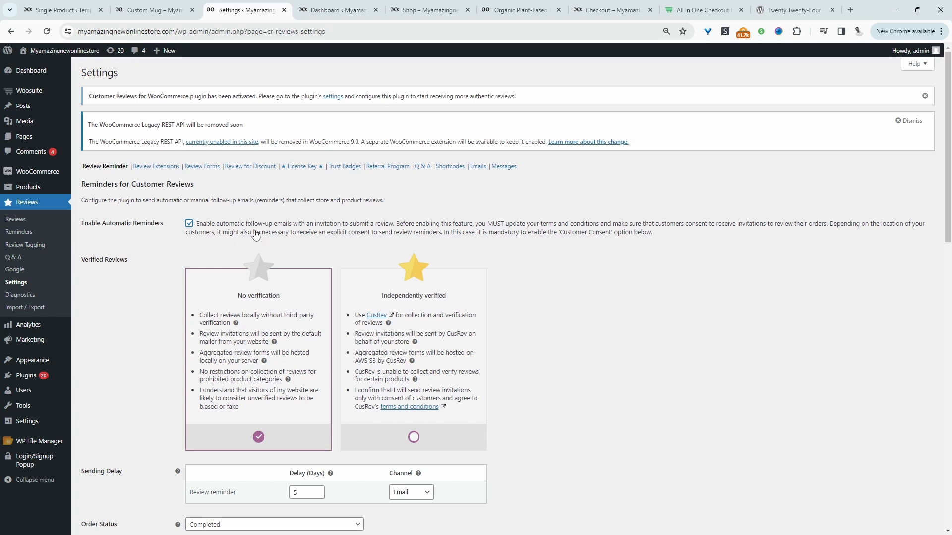
pyautogui.click(306, 493)
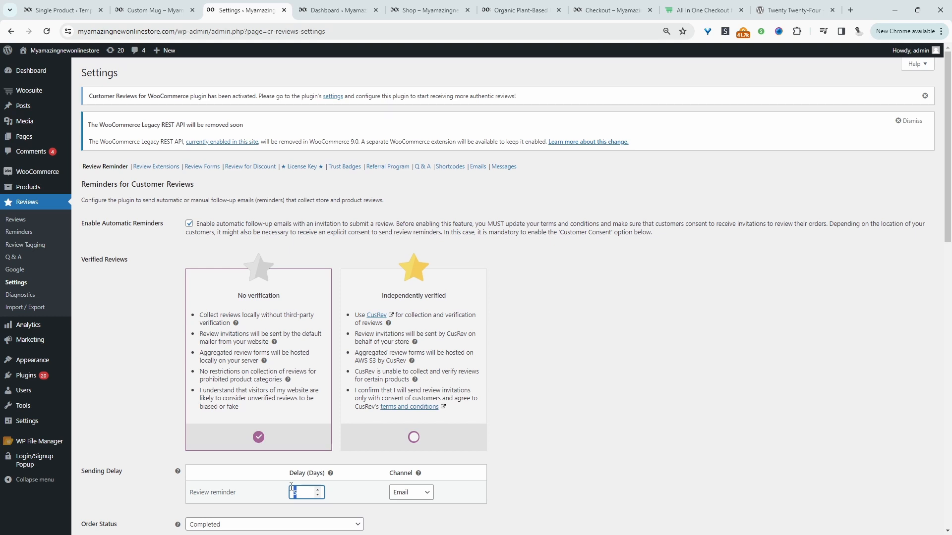
pyautogui.write('7')
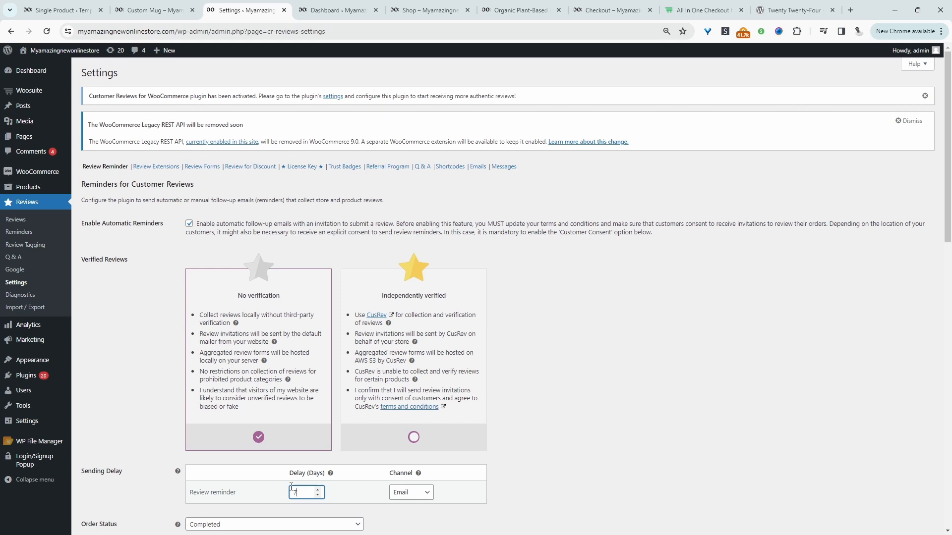
pyautogui.click(410, 493)
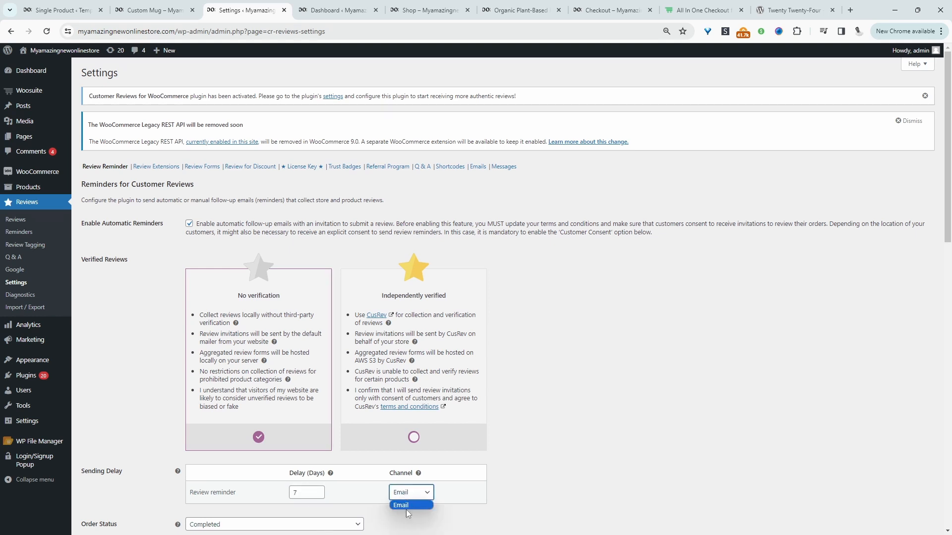
pyautogui.click(401, 504)
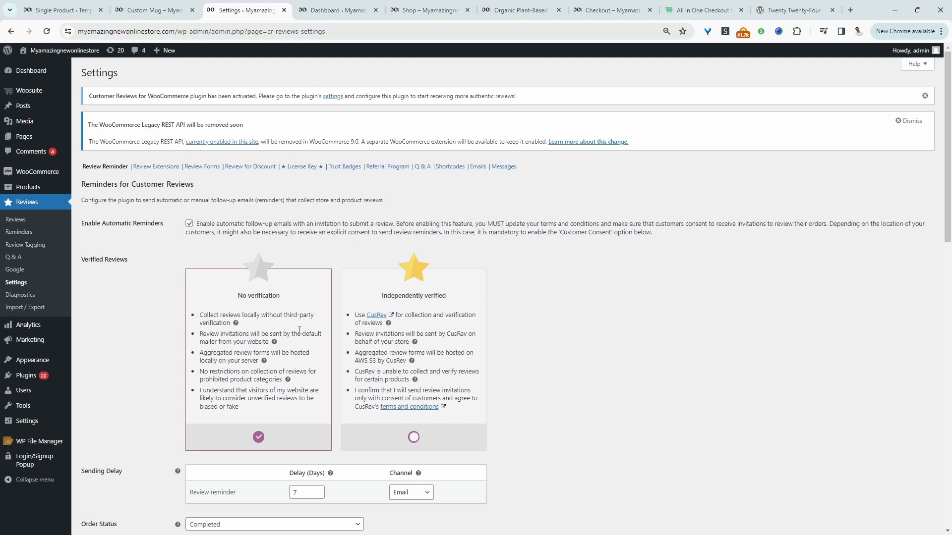
pyautogui.moveTo(449, 329)
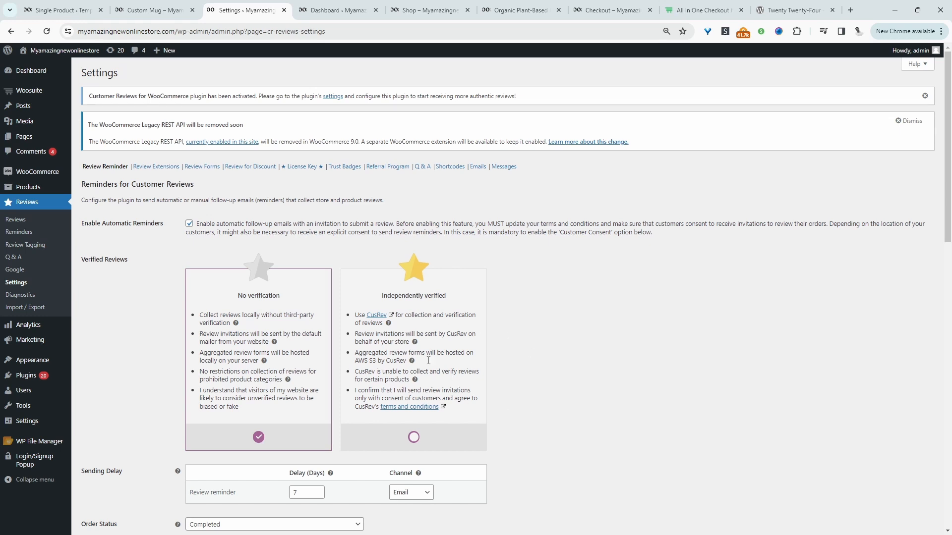
# Enable review moderation, exclude free products from invitations, and save the reminder settings.
pyautogui.scroll(-3)
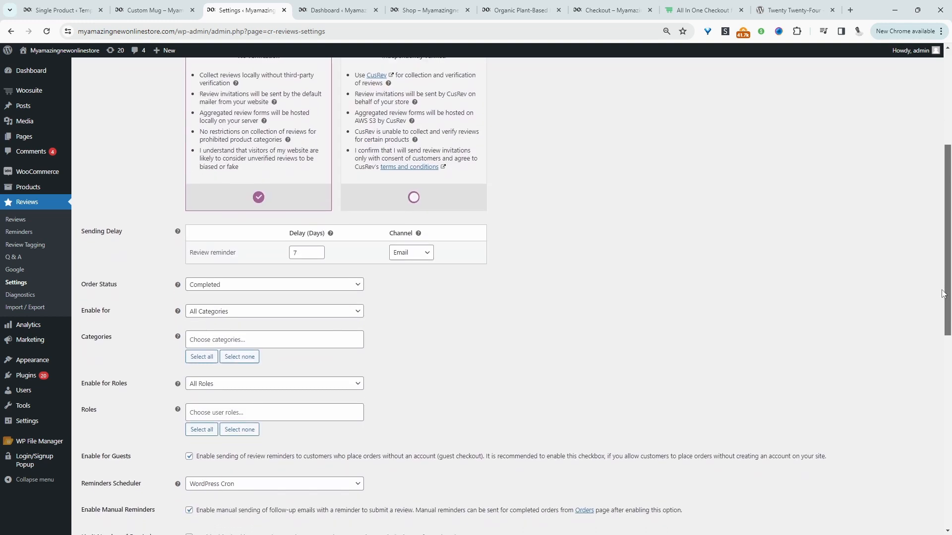
pyautogui.scroll(-3)
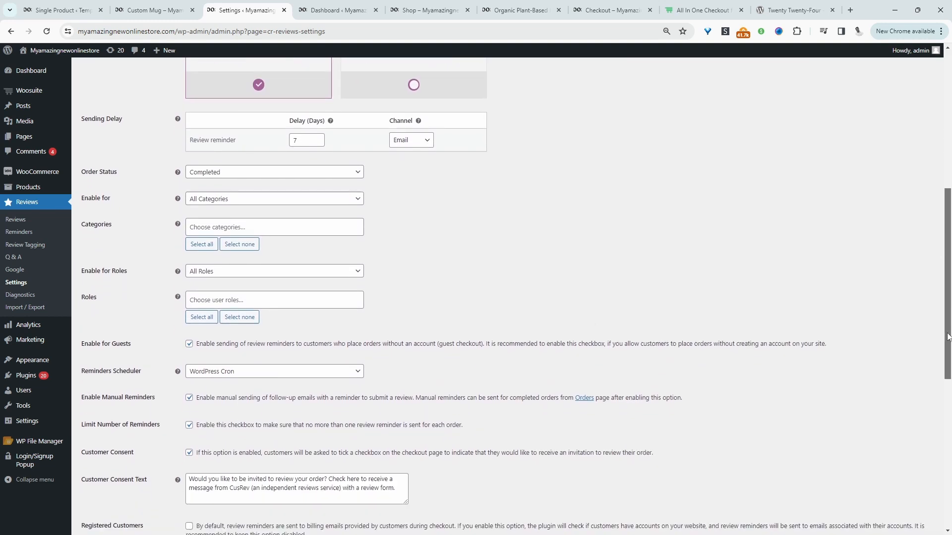
pyautogui.scroll(-3)
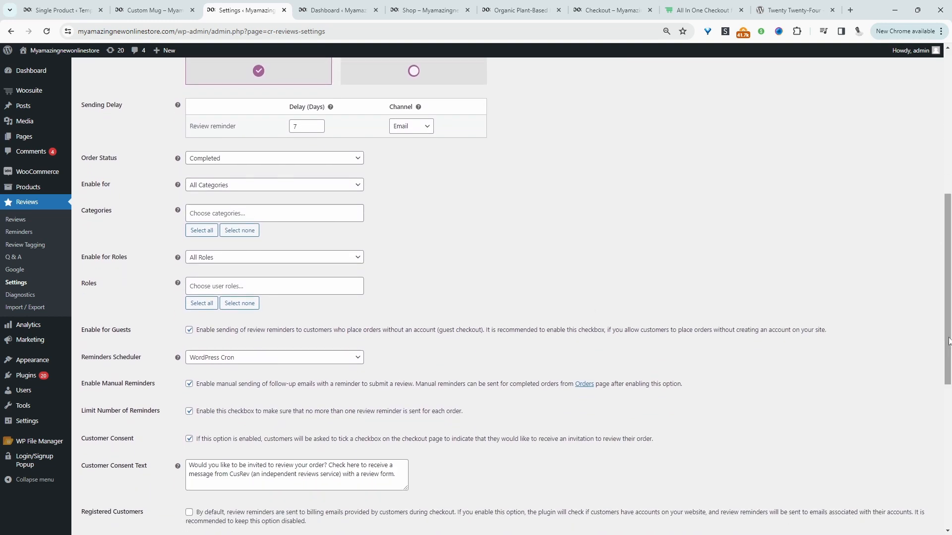
pyautogui.scroll(-3)
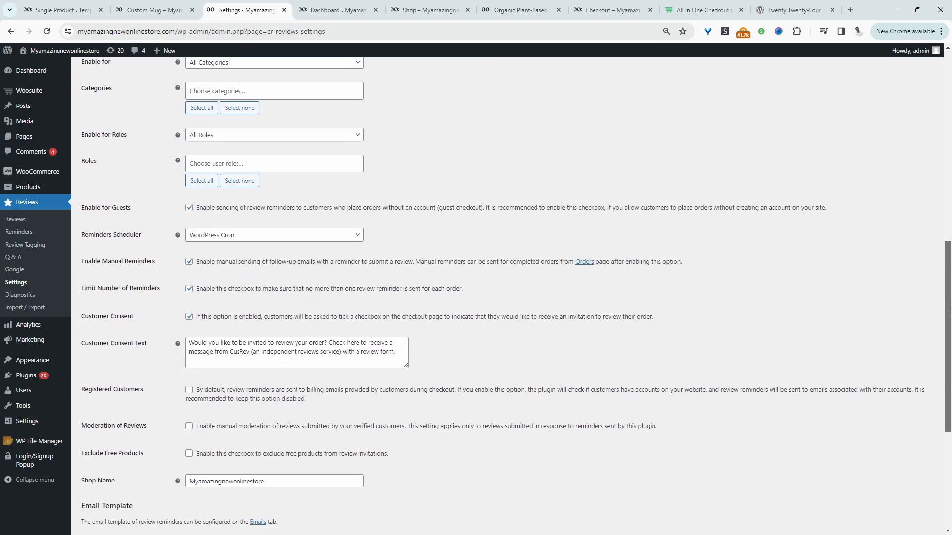
pyautogui.scroll(-3)
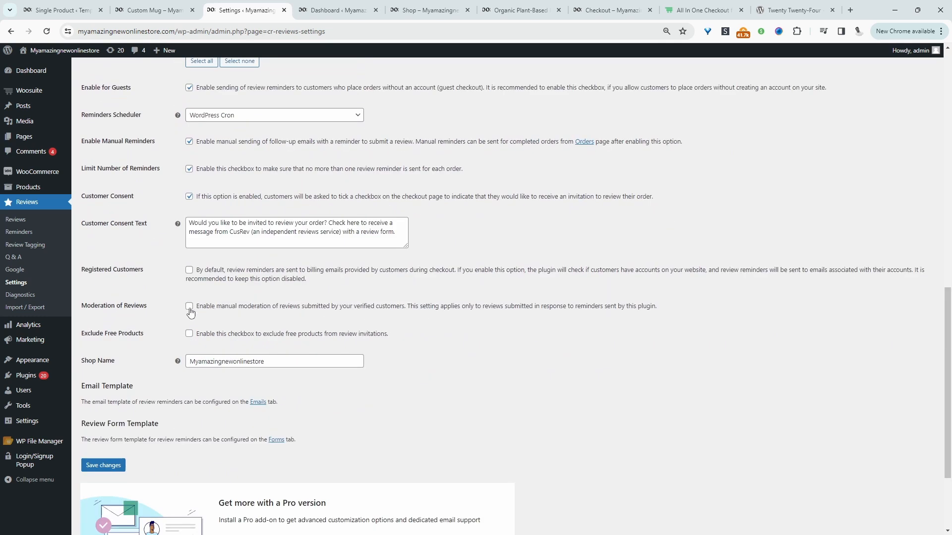
pyautogui.click(189, 307)
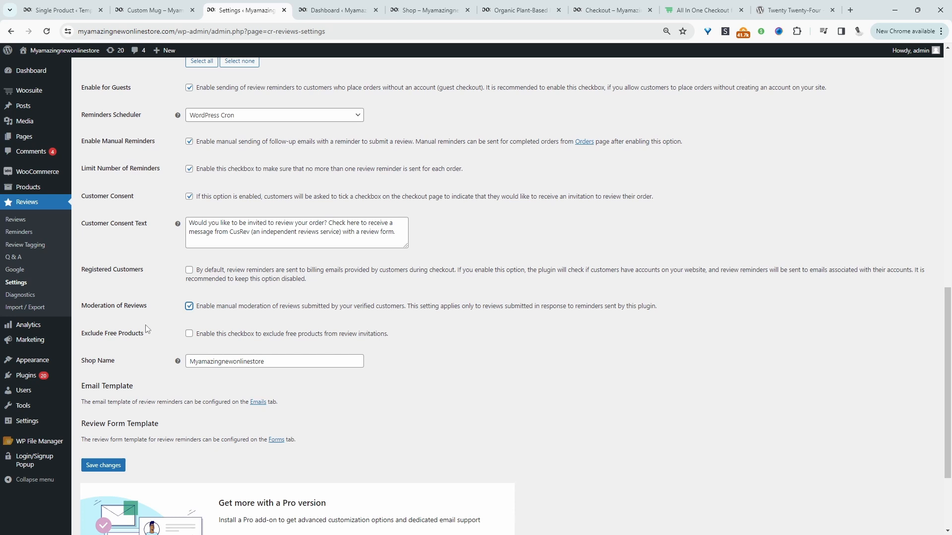
pyautogui.moveTo(306, 344)
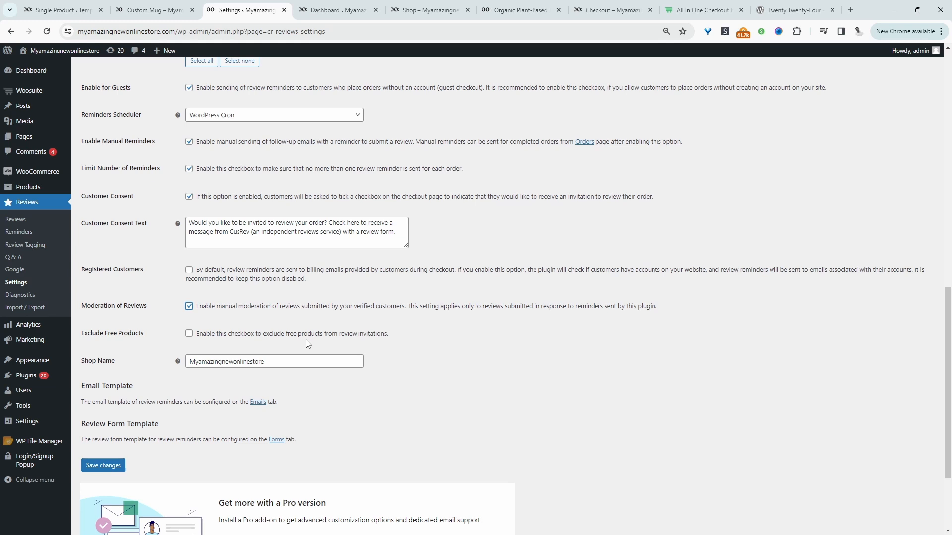
pyautogui.click(188, 333)
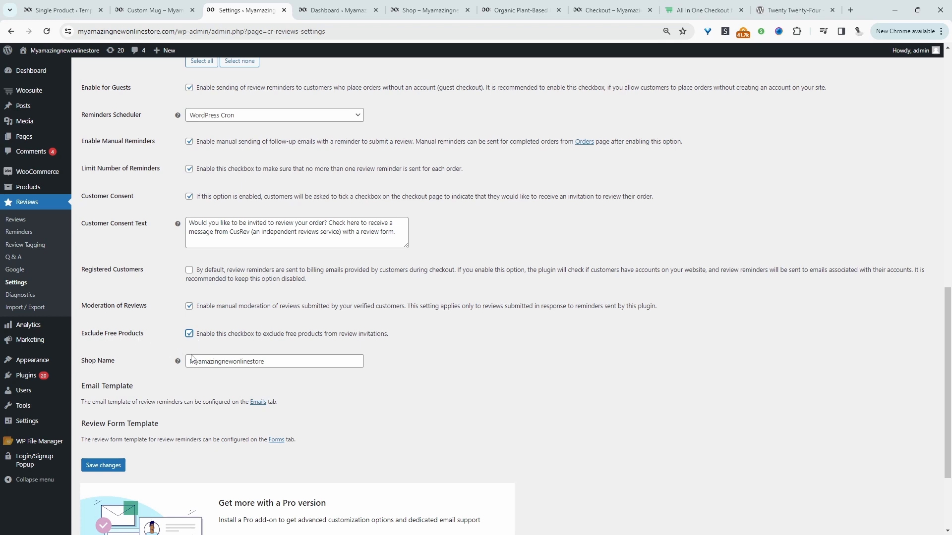
pyautogui.click(102, 465)
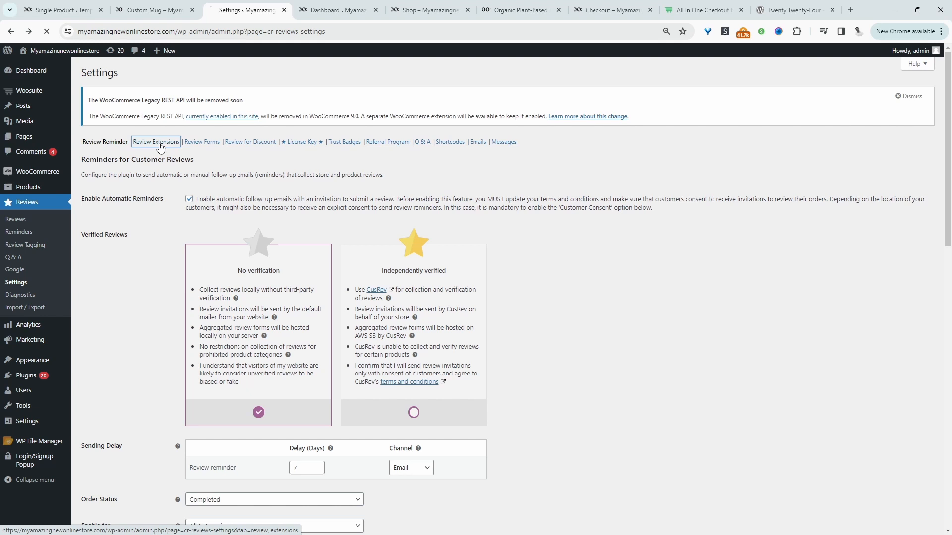
# Enable voting on reviews in the Review Extensions settings.
pyautogui.click(156, 142)
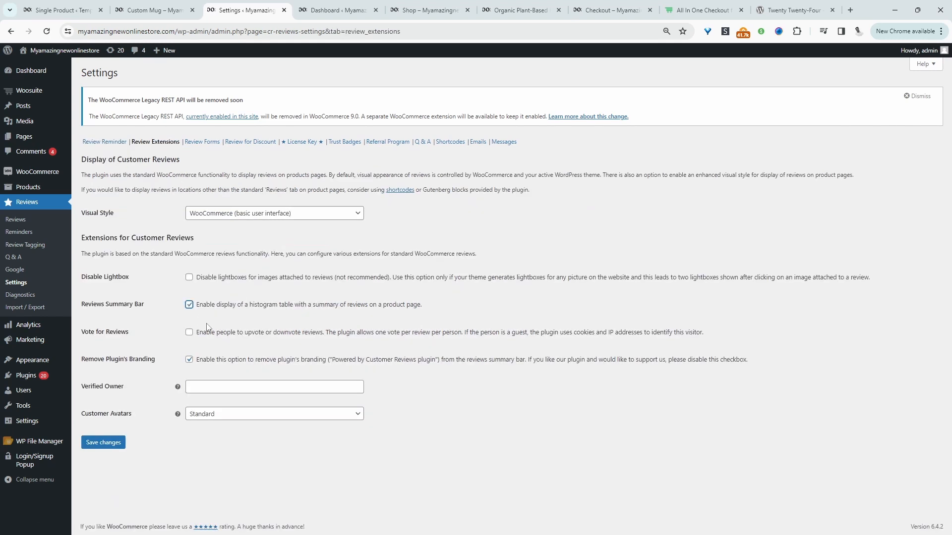
pyautogui.click(188, 332)
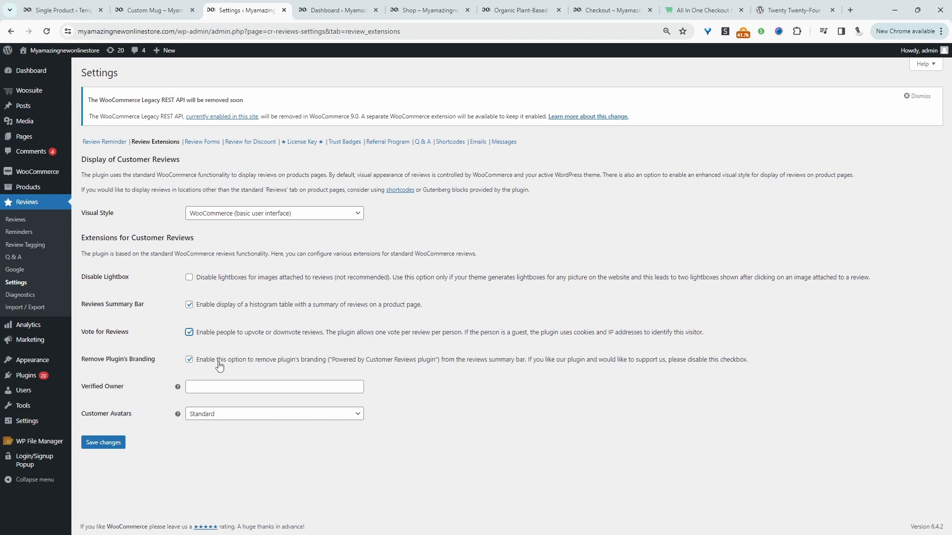
pyautogui.moveTo(114, 394)
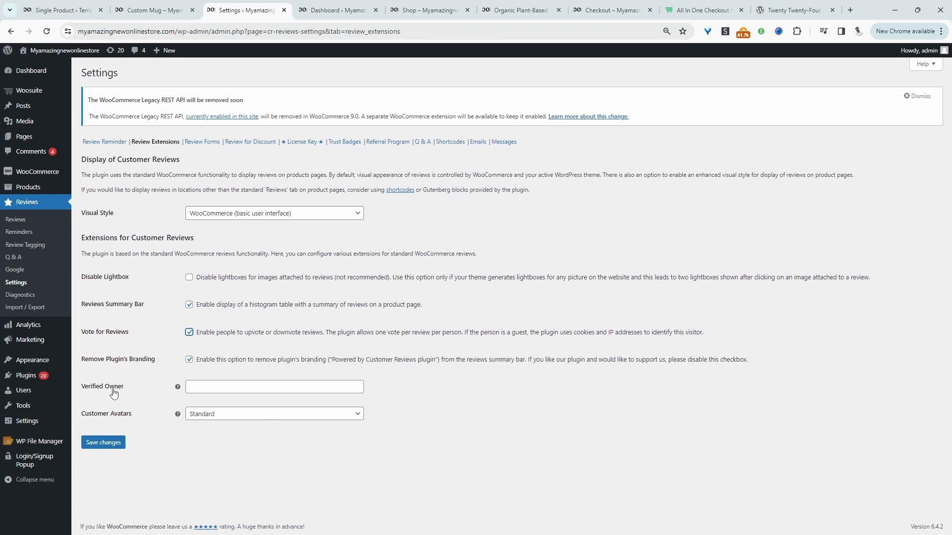
pyautogui.moveTo(140, 393)
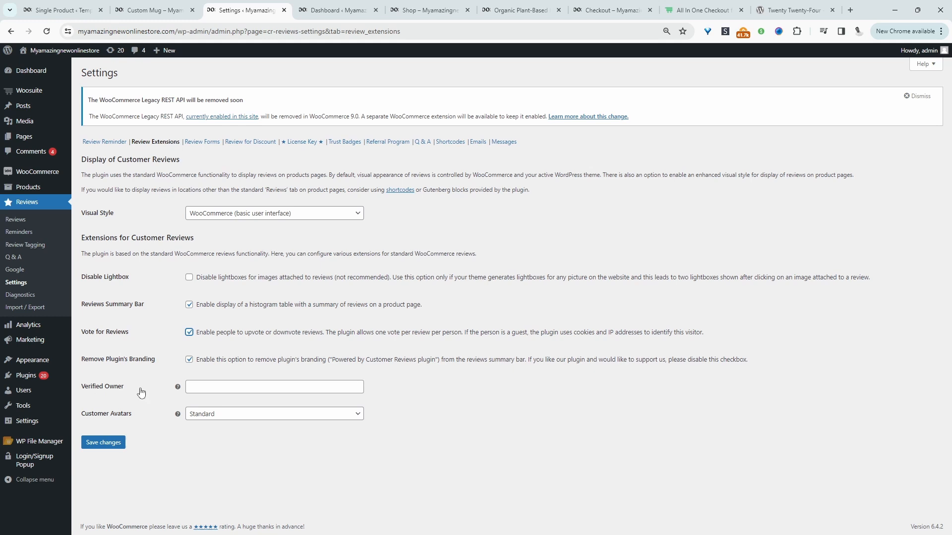
pyautogui.click(273, 387)
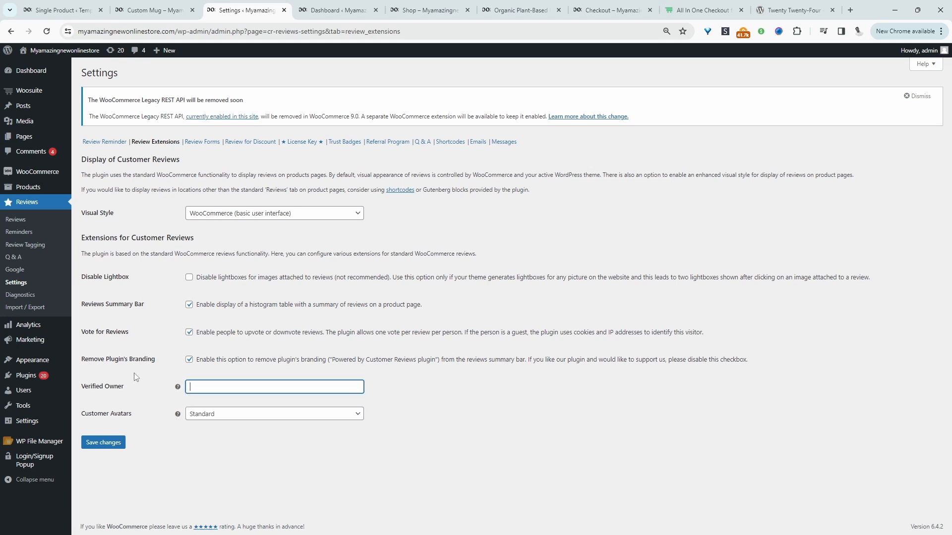
pyautogui.click(274, 414)
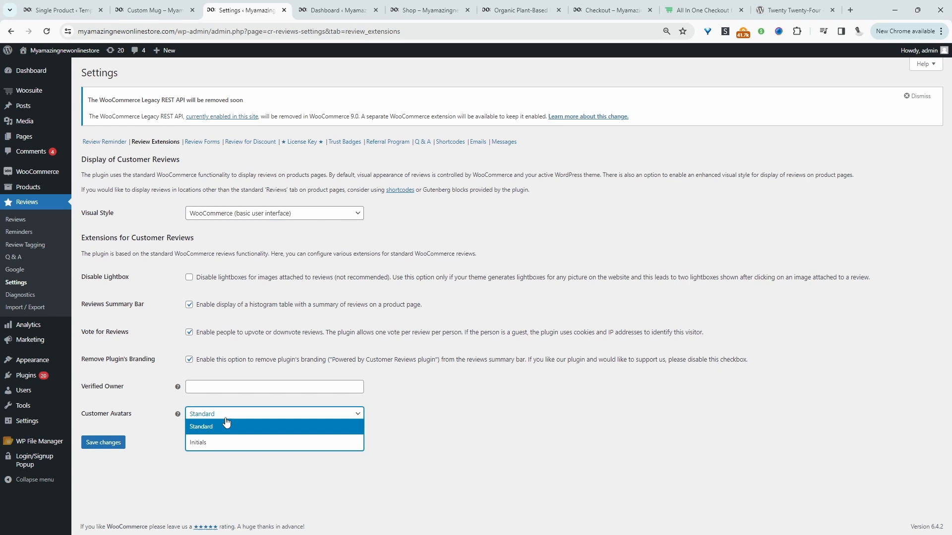
pyautogui.moveTo(182, 419)
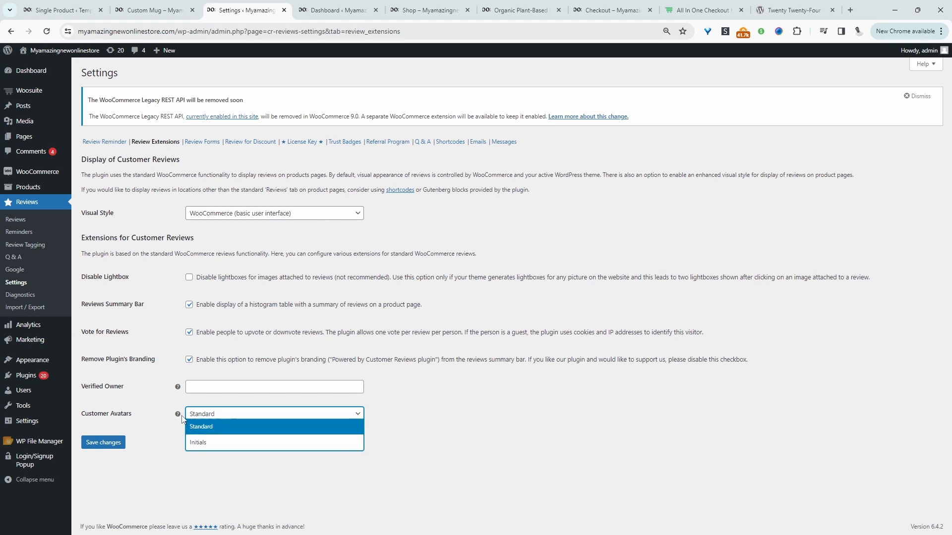
# Keep Standard customer avatars and save the review extension settings.
pyautogui.click(201, 426)
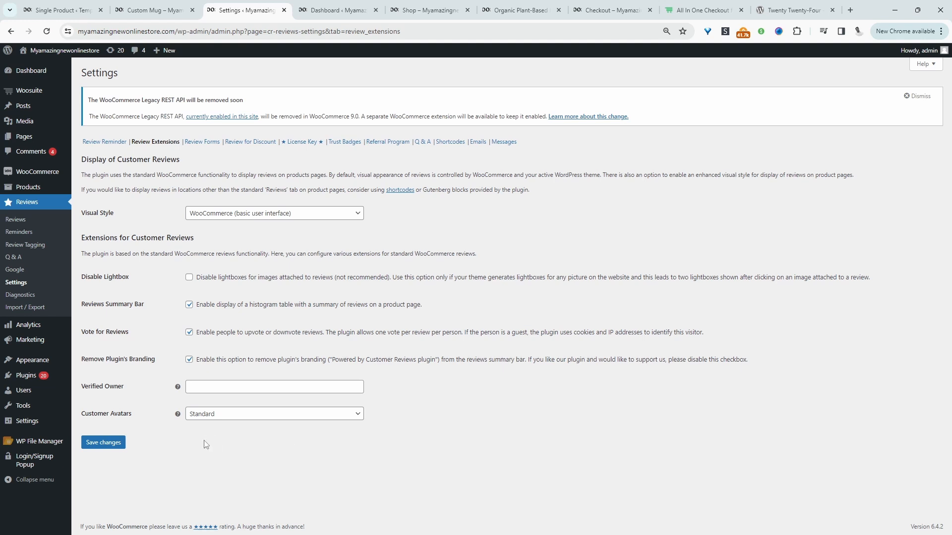
pyautogui.click(274, 413)
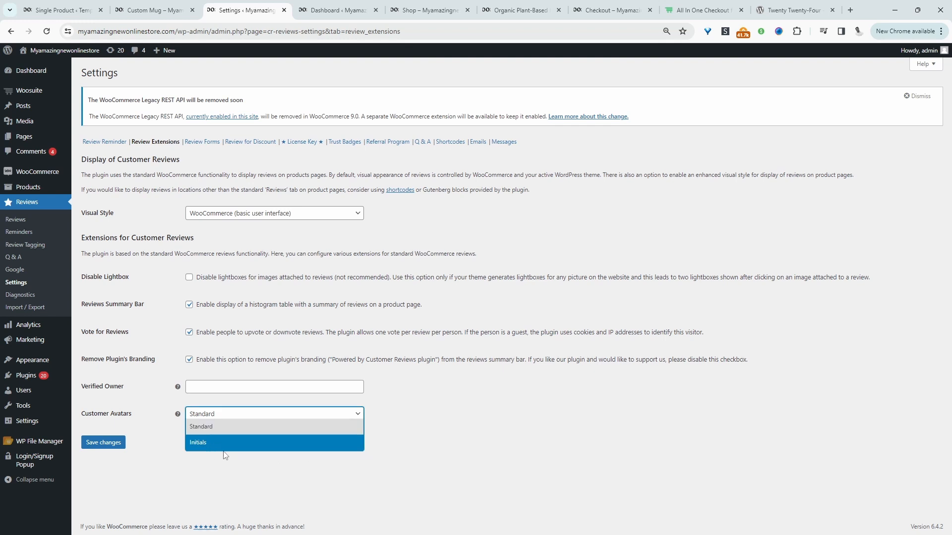
pyautogui.click(200, 426)
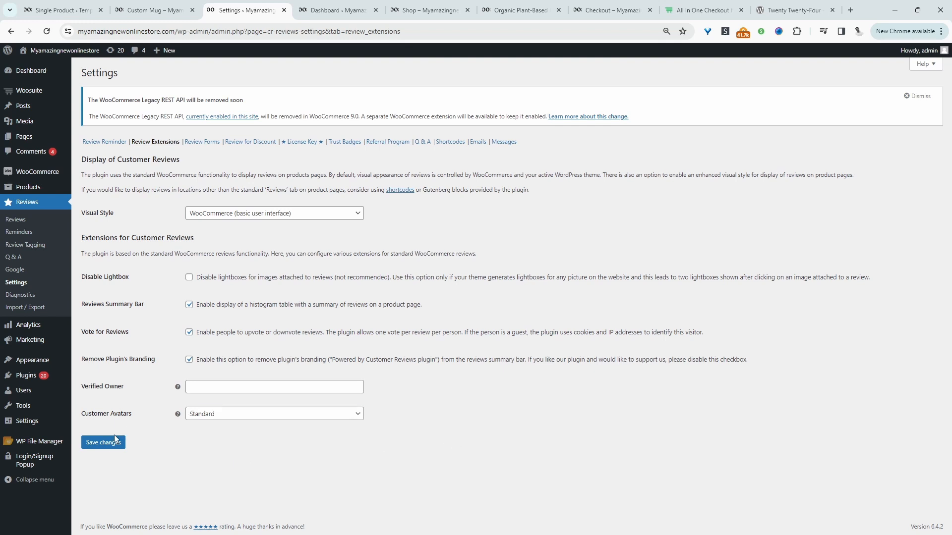
pyautogui.click(102, 442)
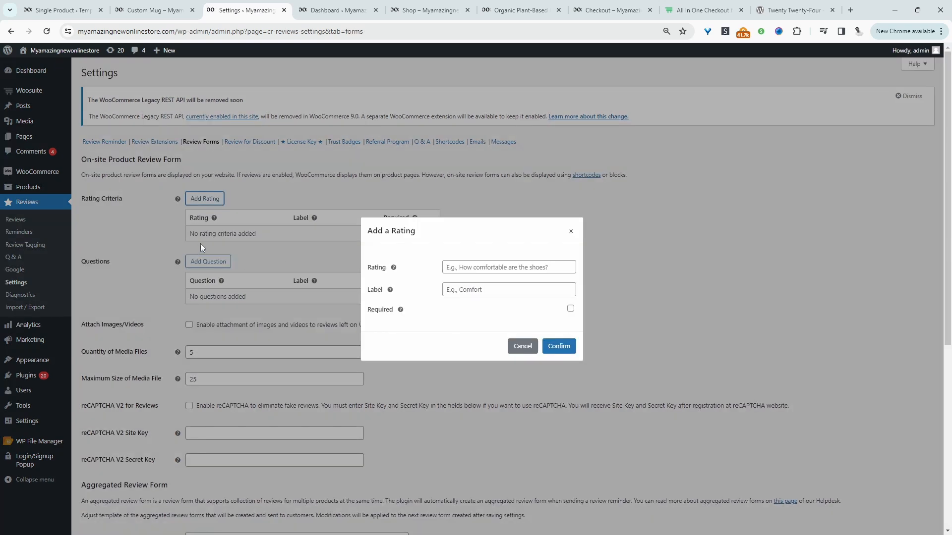
pyautogui.moveTo(447, 302)
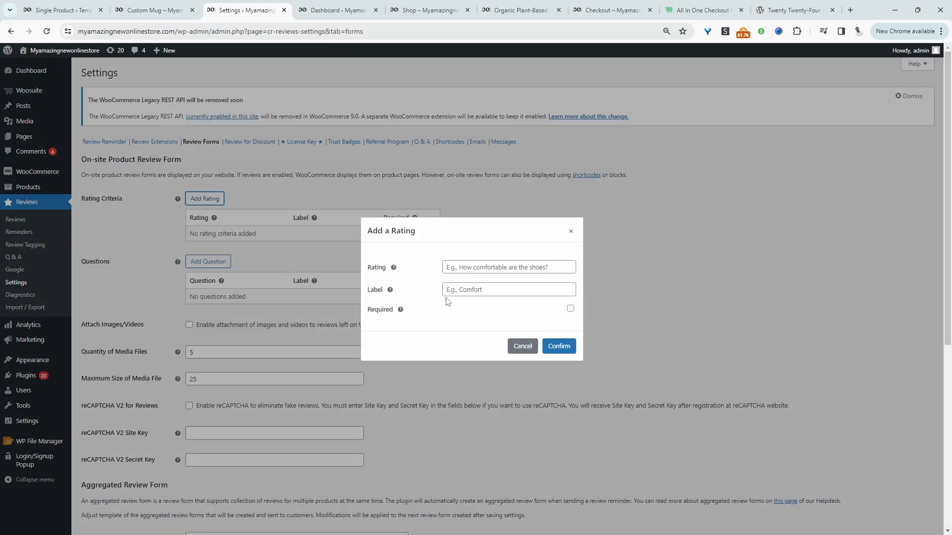
pyautogui.moveTo(491, 302)
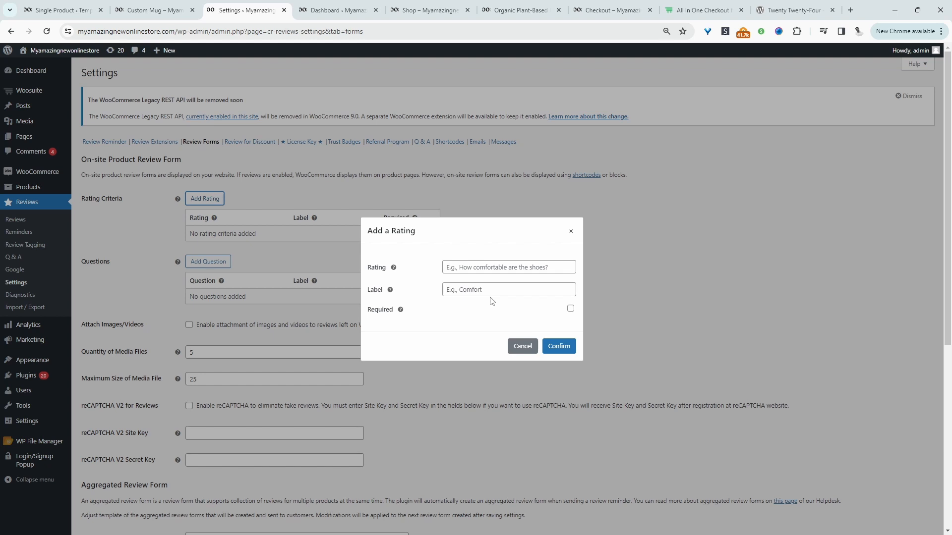
# Allow image/video attachments on reviews, limited to 3 files of max size 5, and save.
pyautogui.click(521, 346)
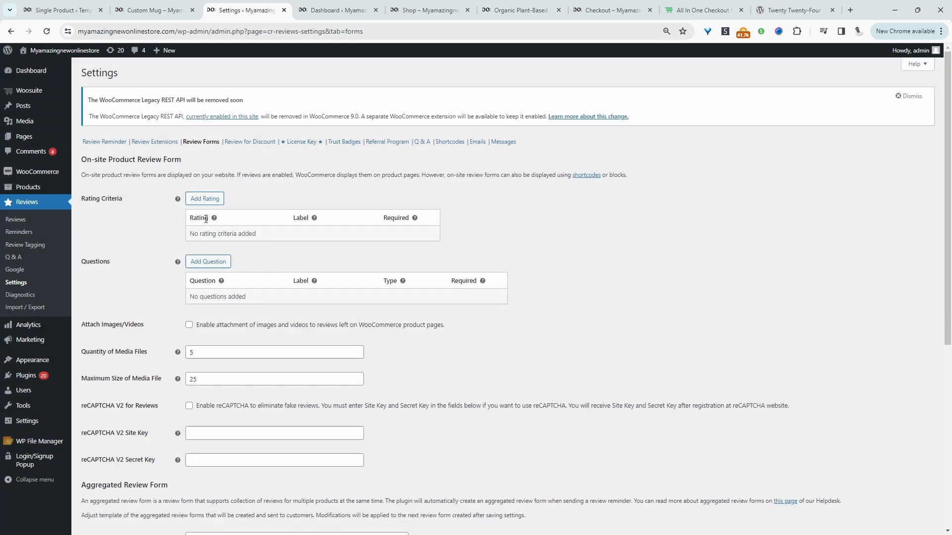
pyautogui.click(188, 325)
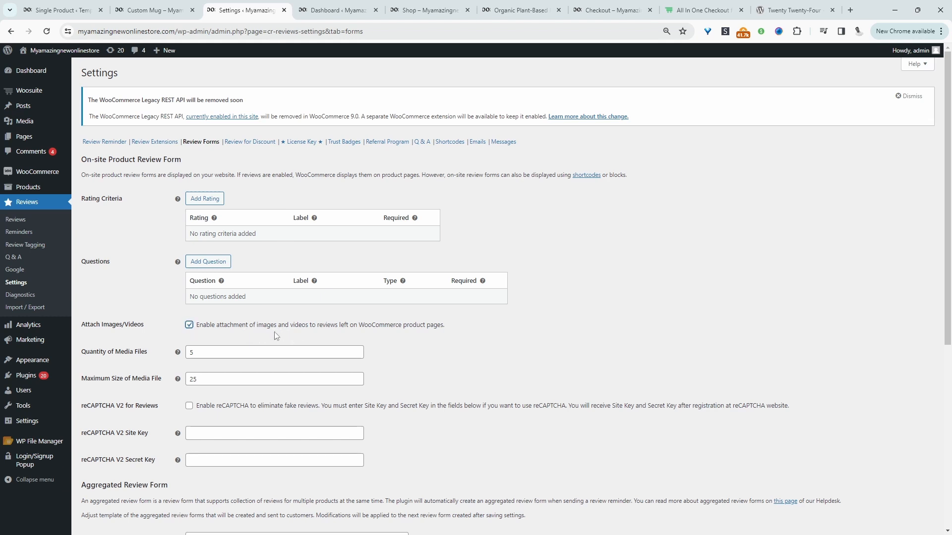
pyautogui.moveTo(321, 415)
pyautogui.write('3')
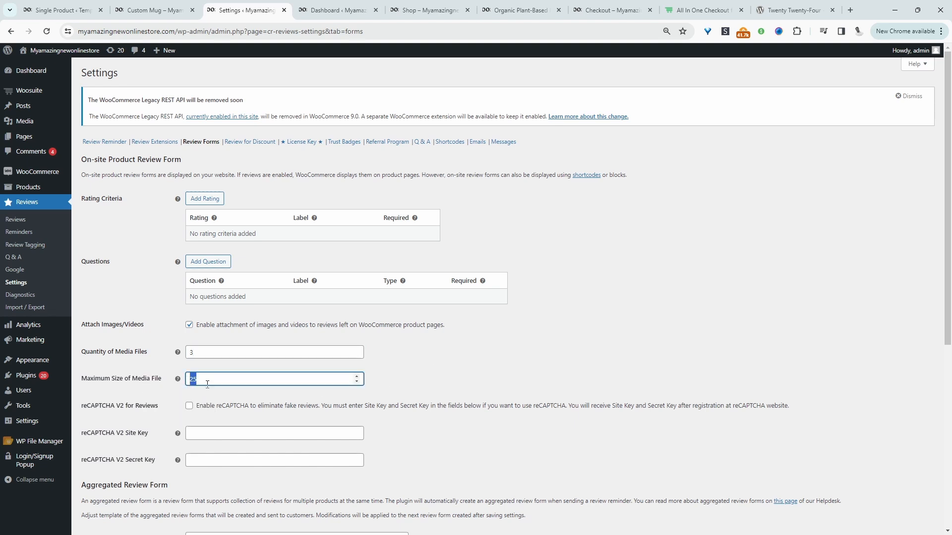
pyautogui.write('5')
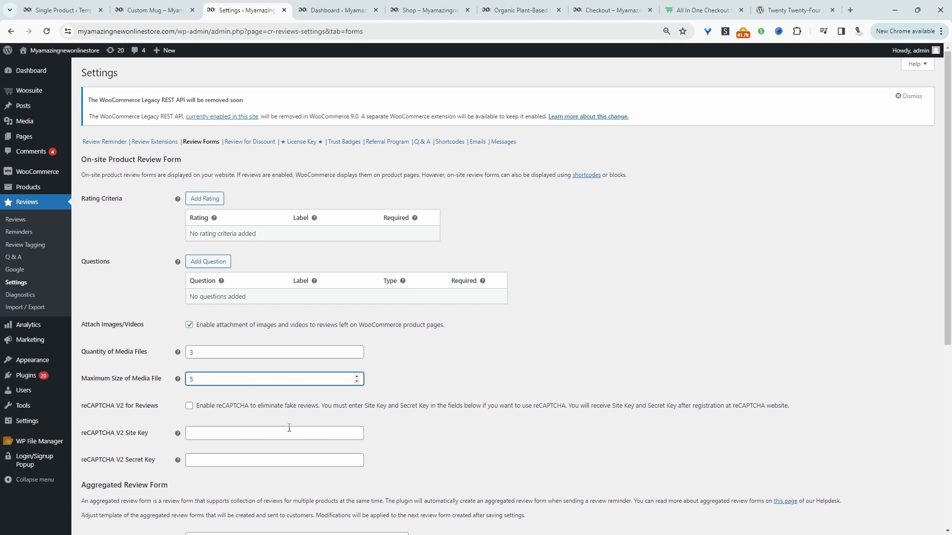
pyautogui.moveTo(226, 427)
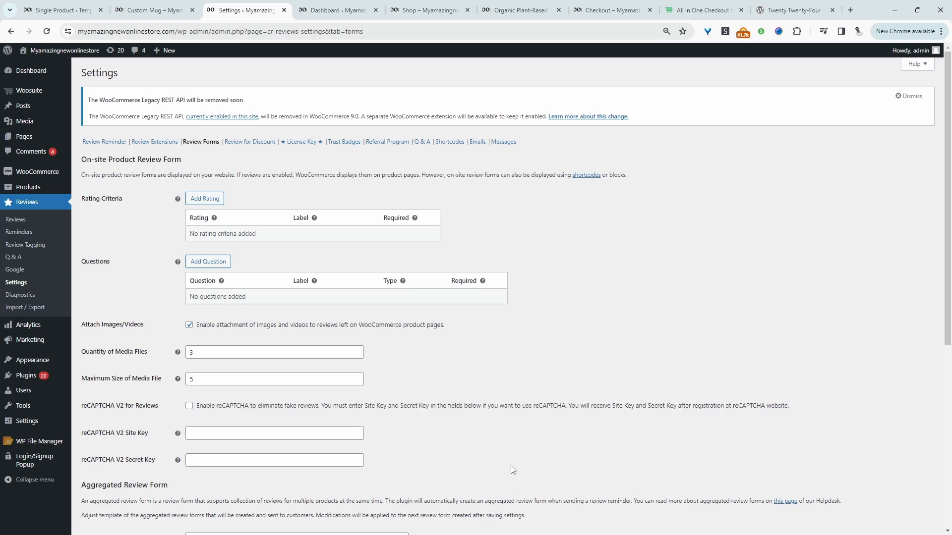
pyautogui.scroll(-3)
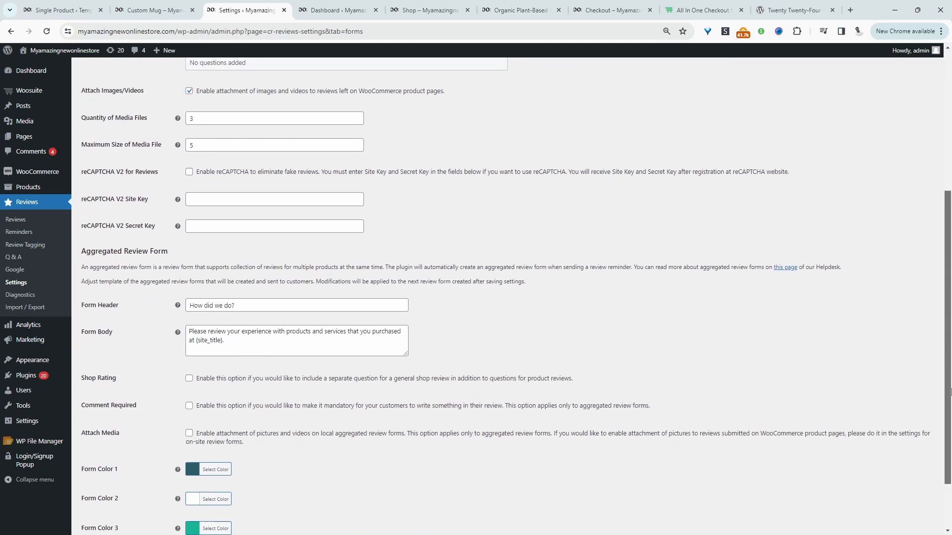
pyautogui.scroll(-3)
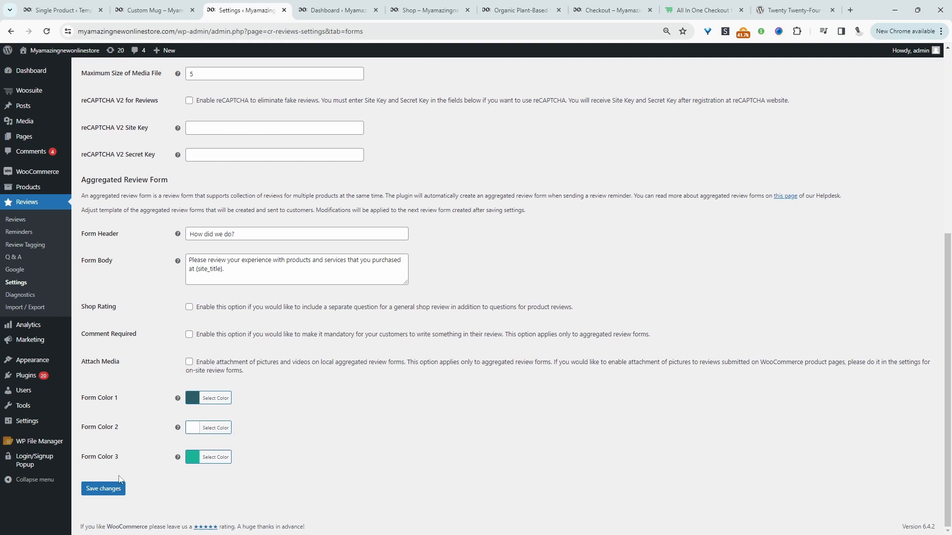
pyautogui.click(102, 489)
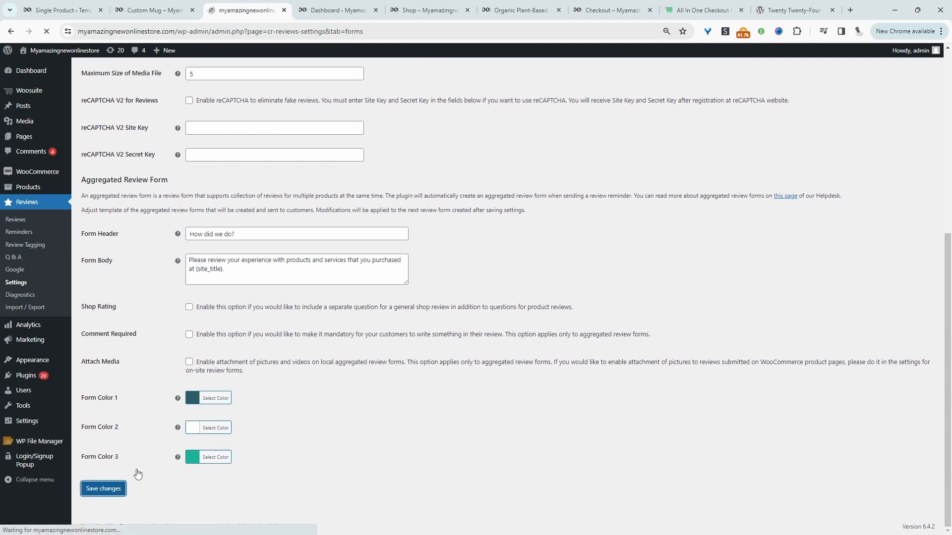
# In Review for Discount, set tier 1 to reviews with 1 or more photos/videos using a new coupon.
pyautogui.click(102, 489)
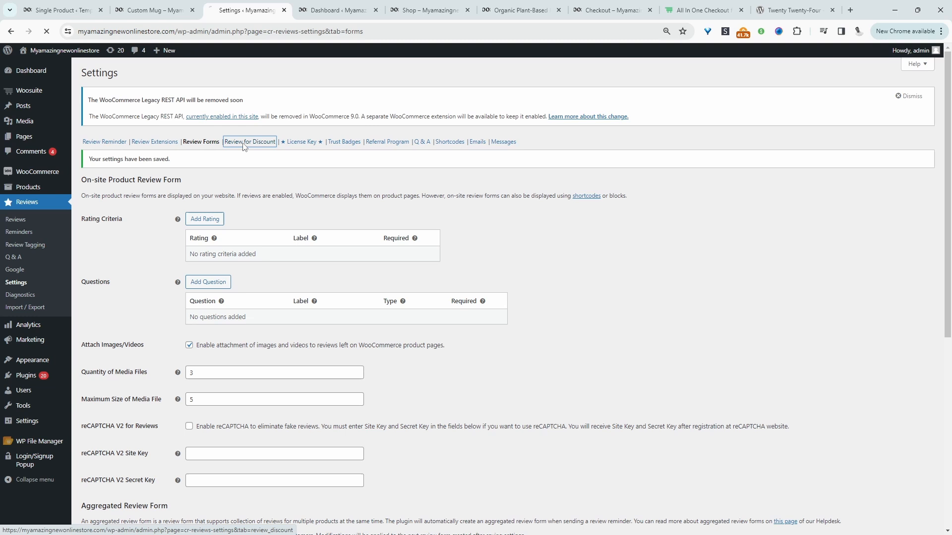
pyautogui.click(250, 141)
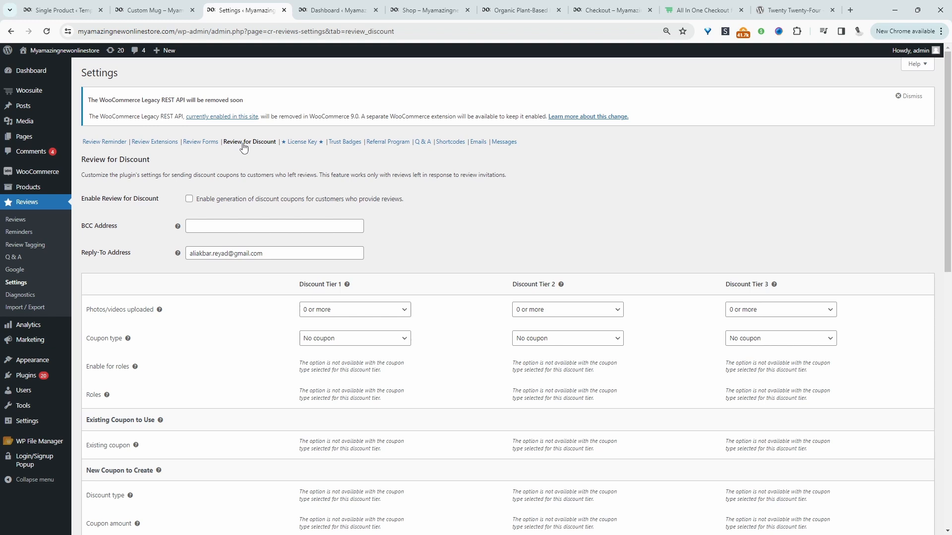
pyautogui.click(354, 309)
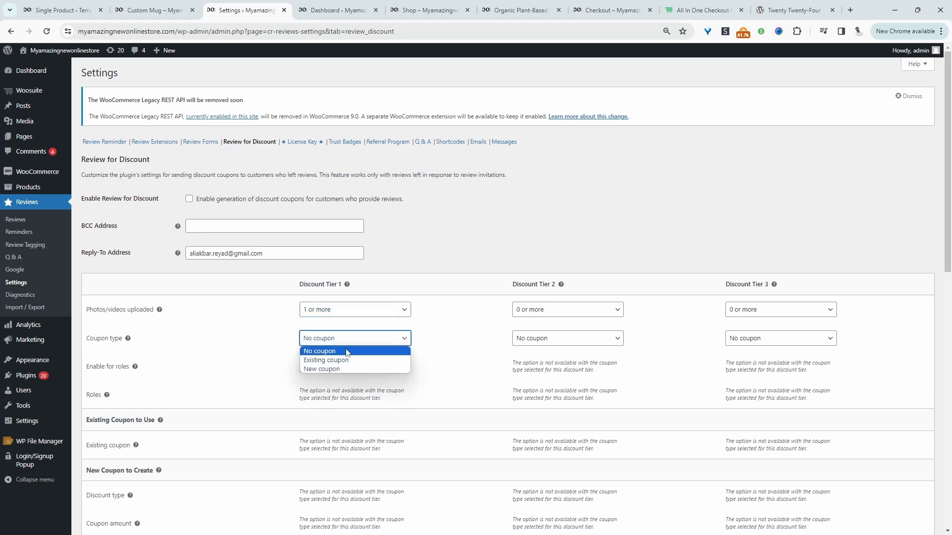
pyautogui.moveTo(326, 360)
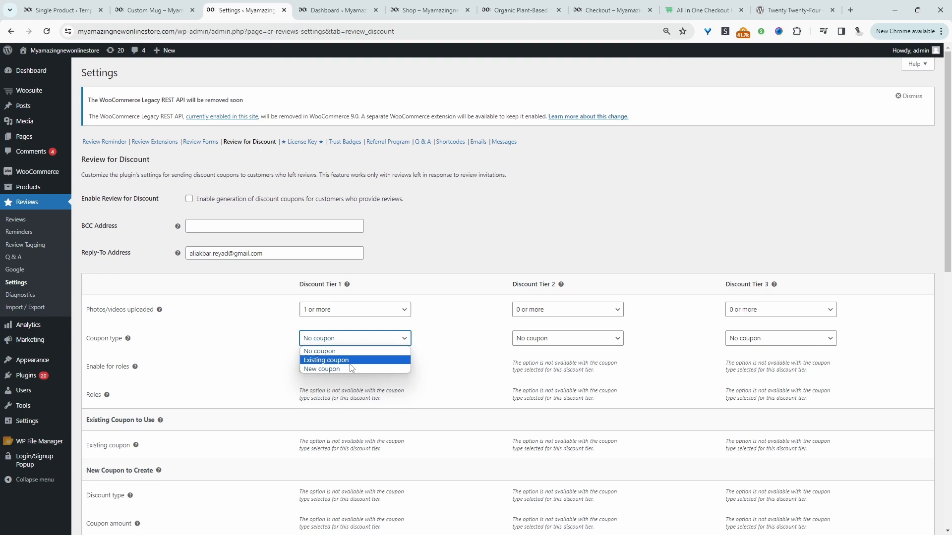
pyautogui.click(326, 360)
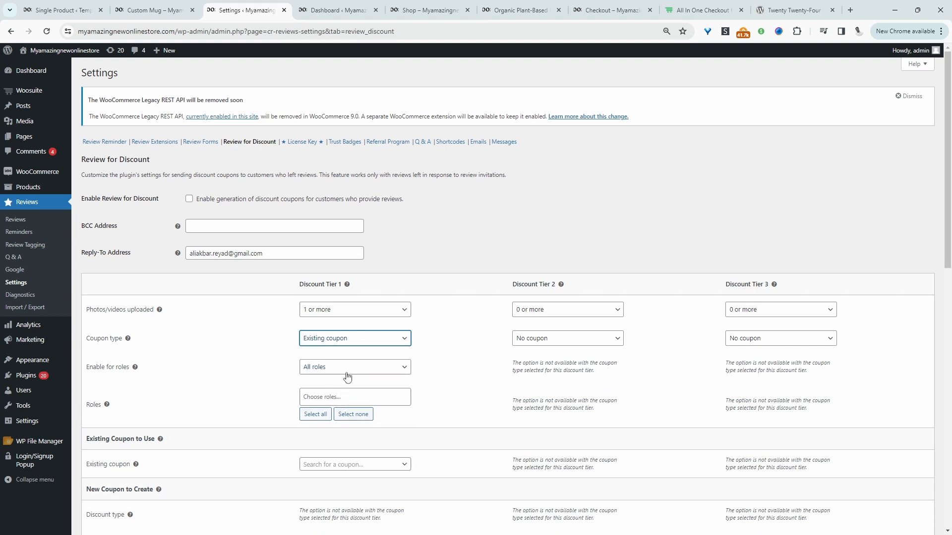
pyautogui.click(355, 338)
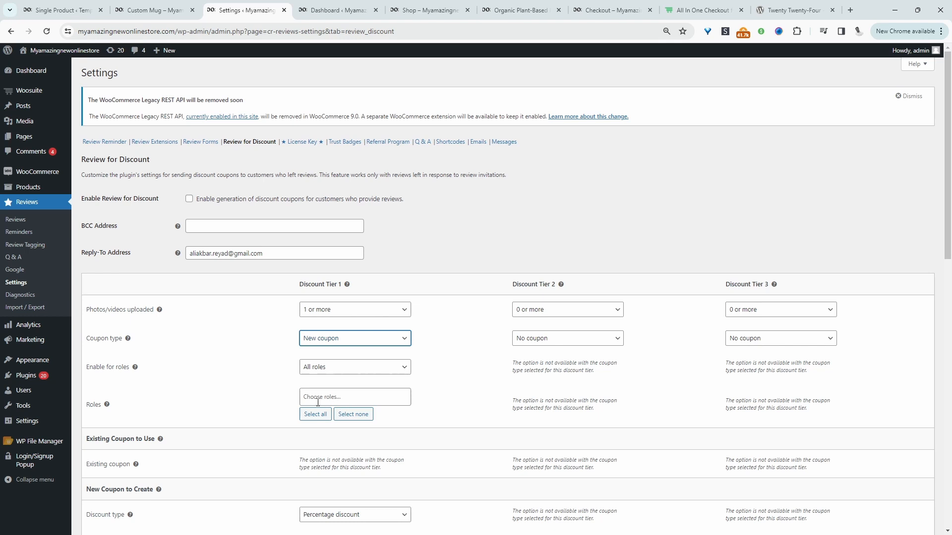
pyautogui.moveTo(261, 391)
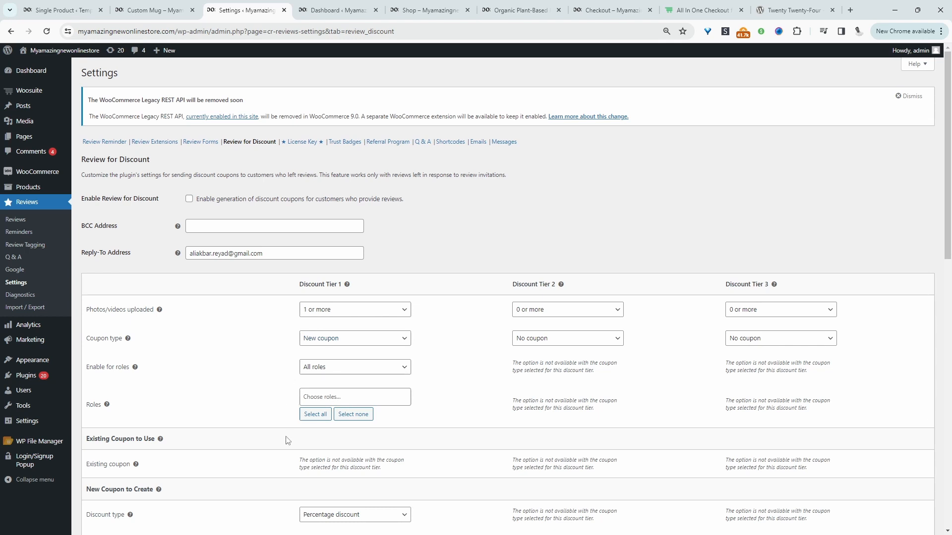
# Make the tier 1 coupon a 10 percent discount and save the settings.
pyautogui.scroll(-3)
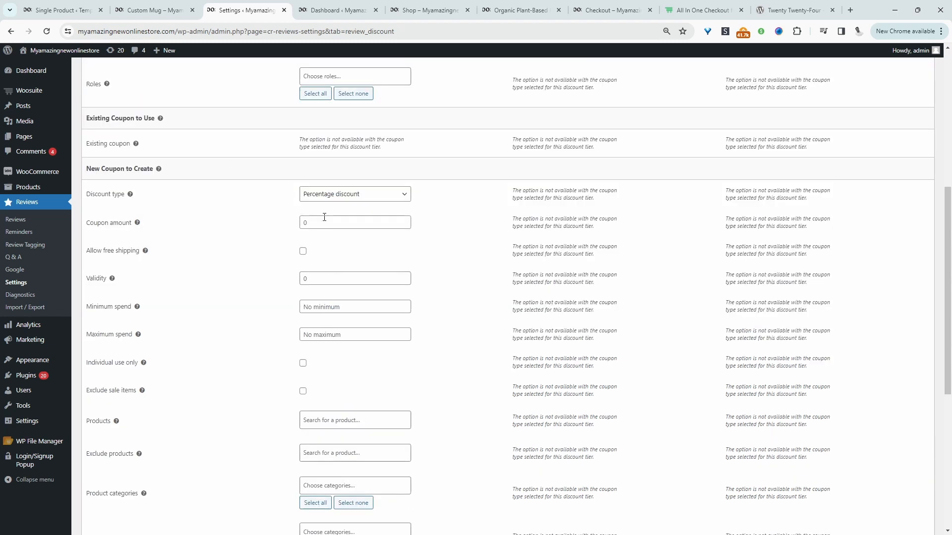
pyautogui.click(355, 193)
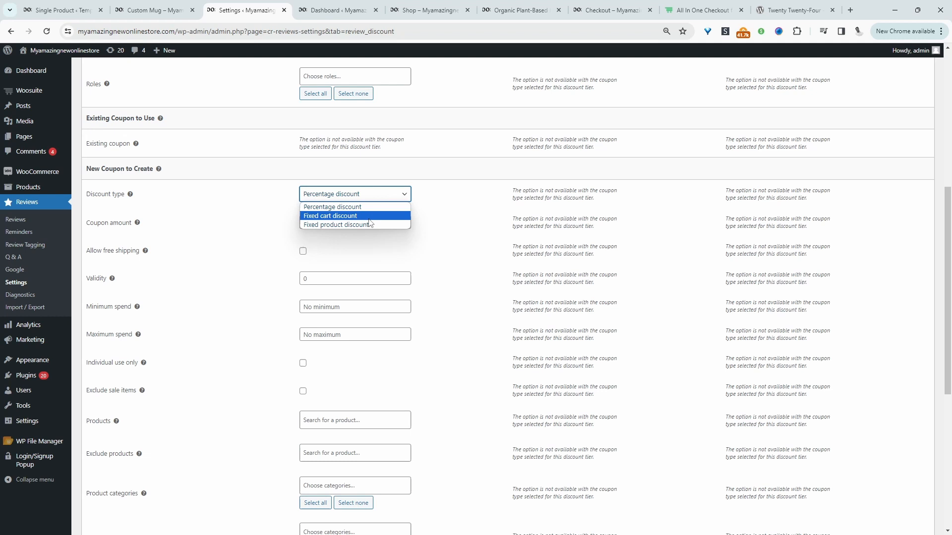
pyautogui.click(354, 193)
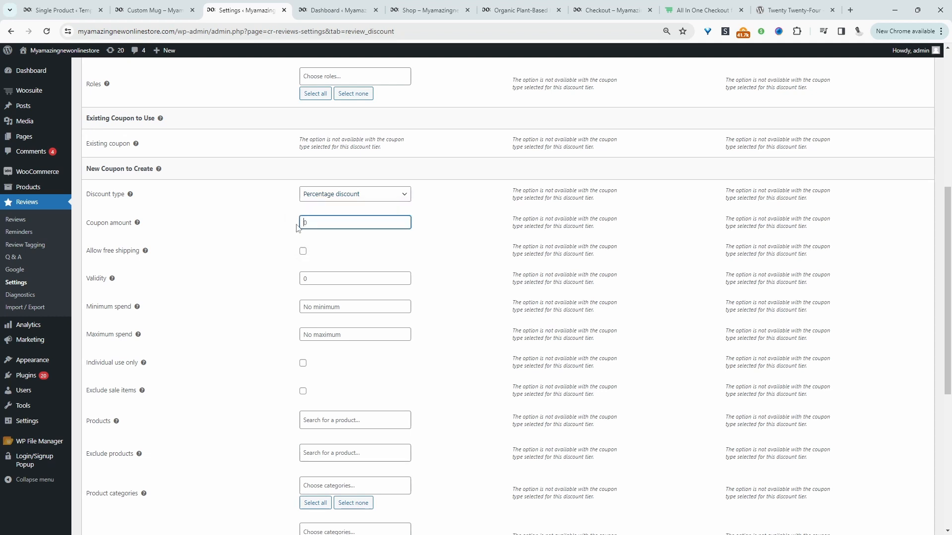
pyautogui.moveTo(155, 225)
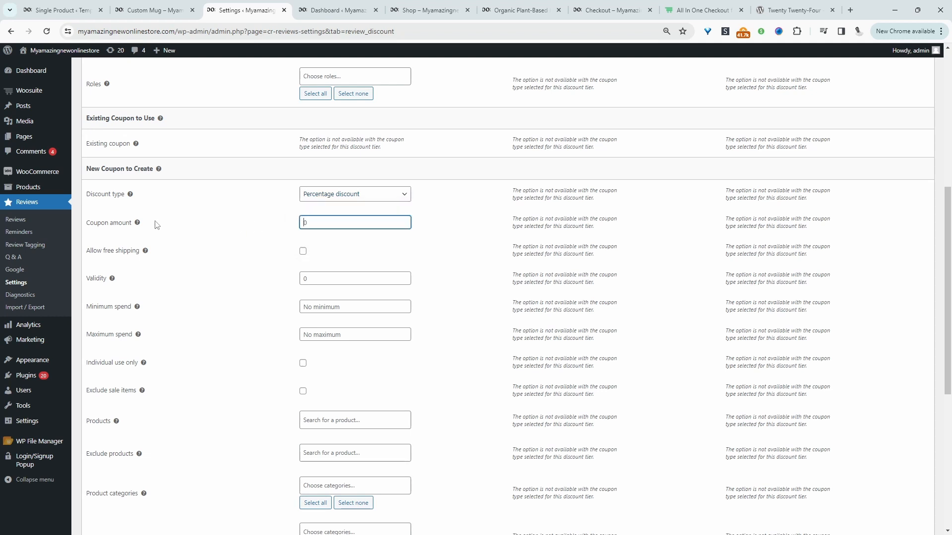
pyautogui.write('10')
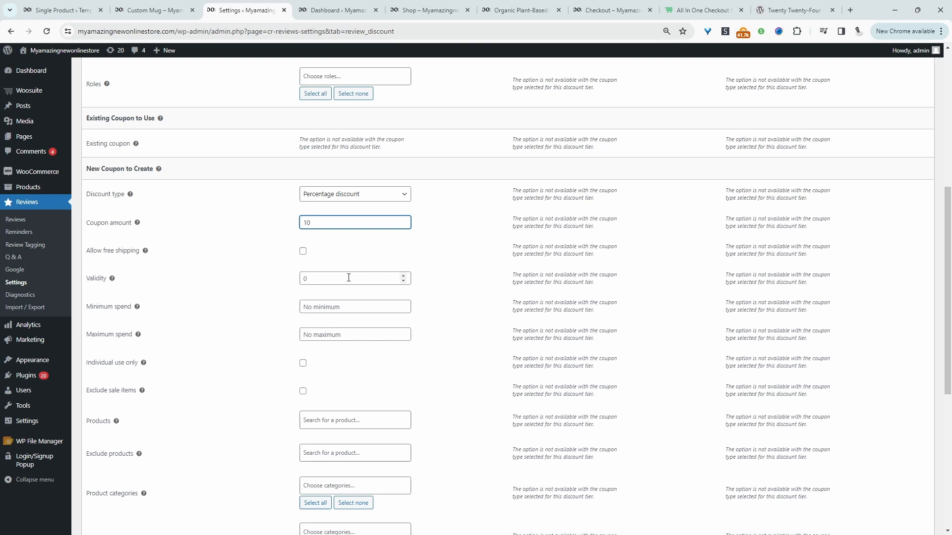
pyautogui.moveTo(259, 332)
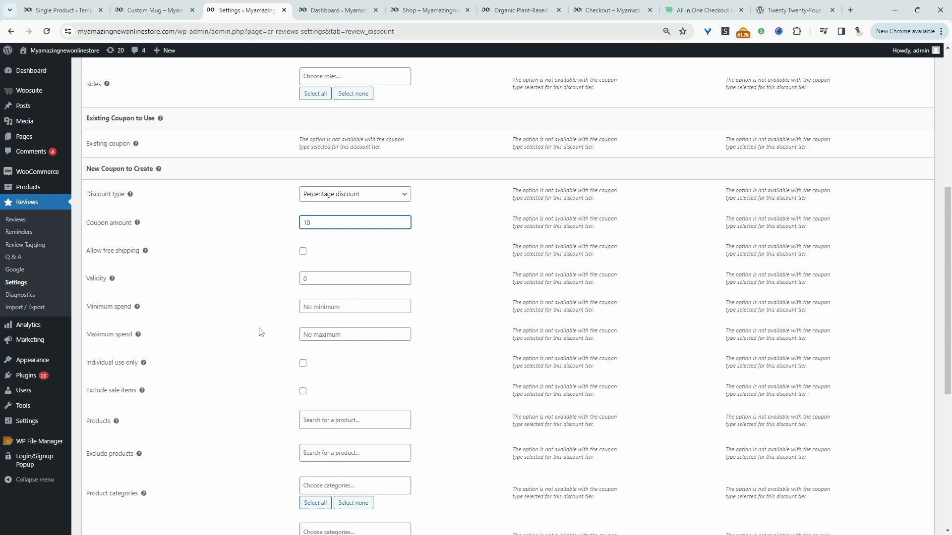
pyautogui.moveTo(401, 377)
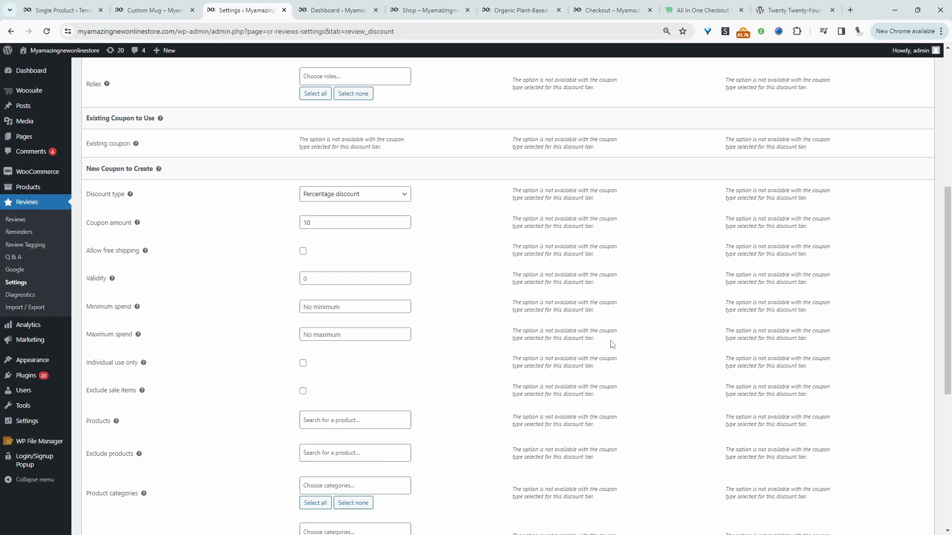
pyautogui.scroll(-3)
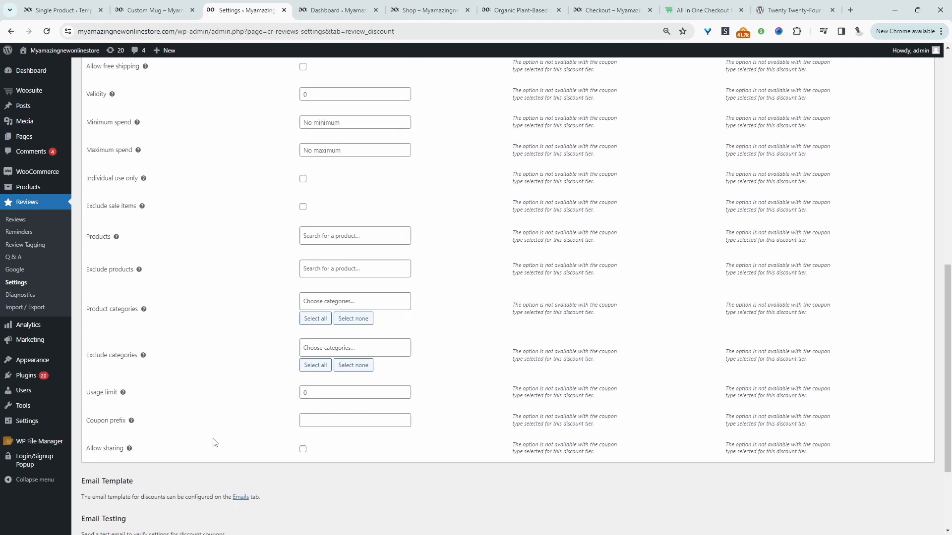
pyautogui.moveTo(425, 455)
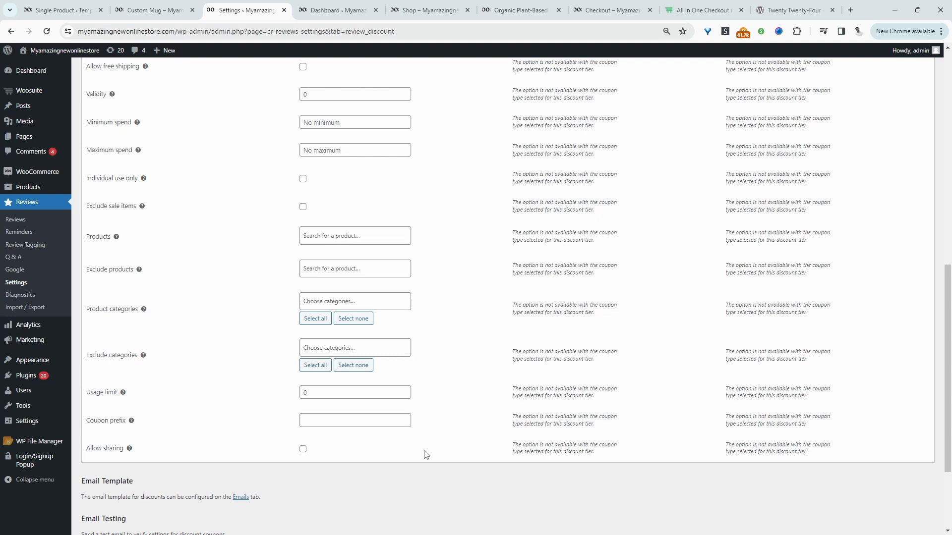
pyautogui.scroll(-3)
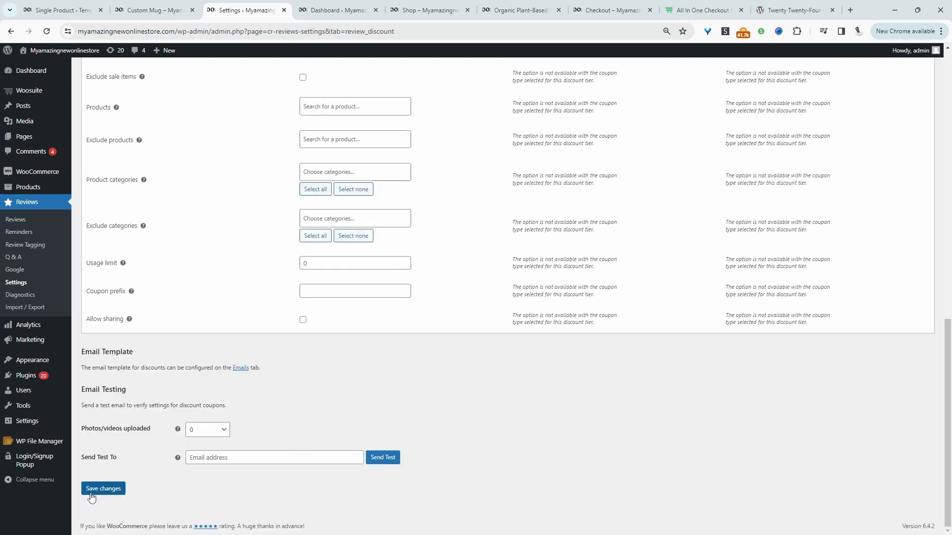
pyautogui.click(102, 489)
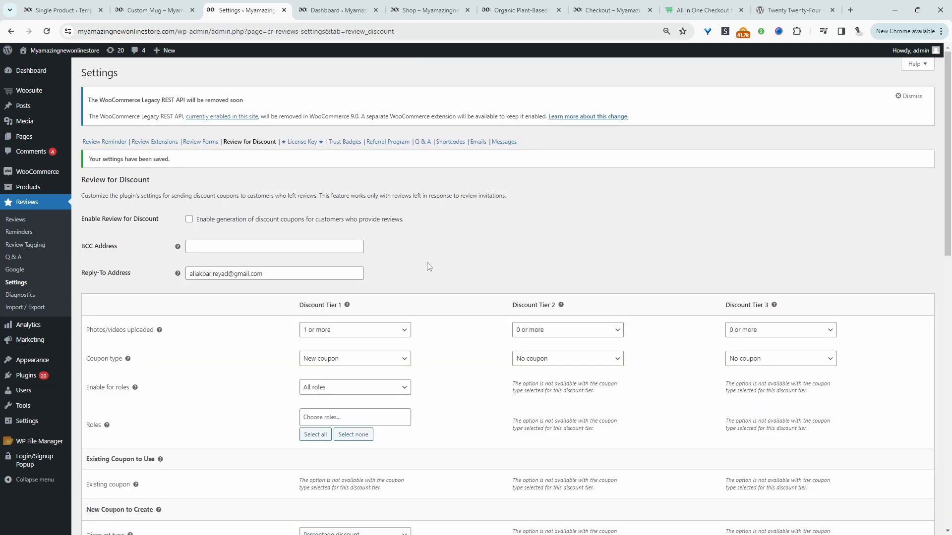
pyautogui.moveTo(384, 263)
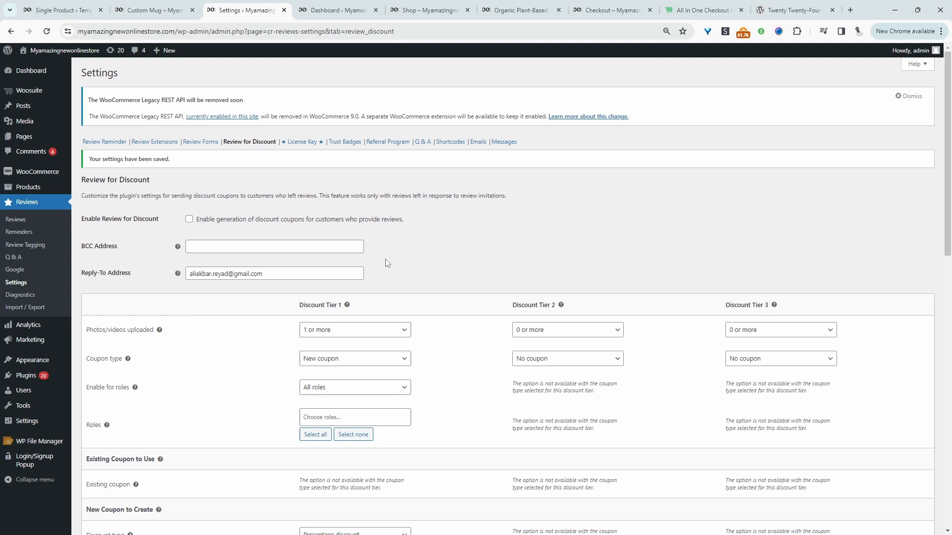
pyautogui.moveTo(459, 267)
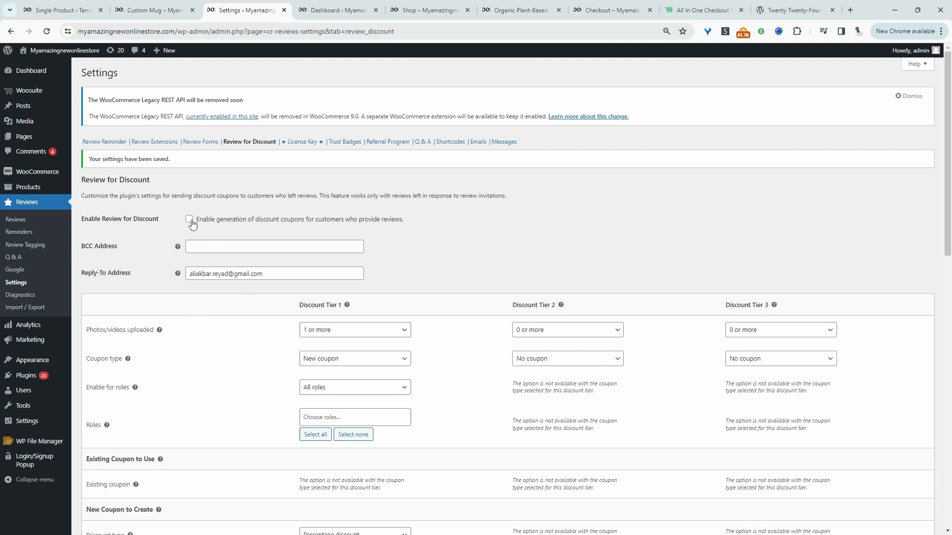
# Enable Review for Discount, turn on answered-question counts in Q & A settings, save, and return to Custom Mug.
pyautogui.click(188, 219)
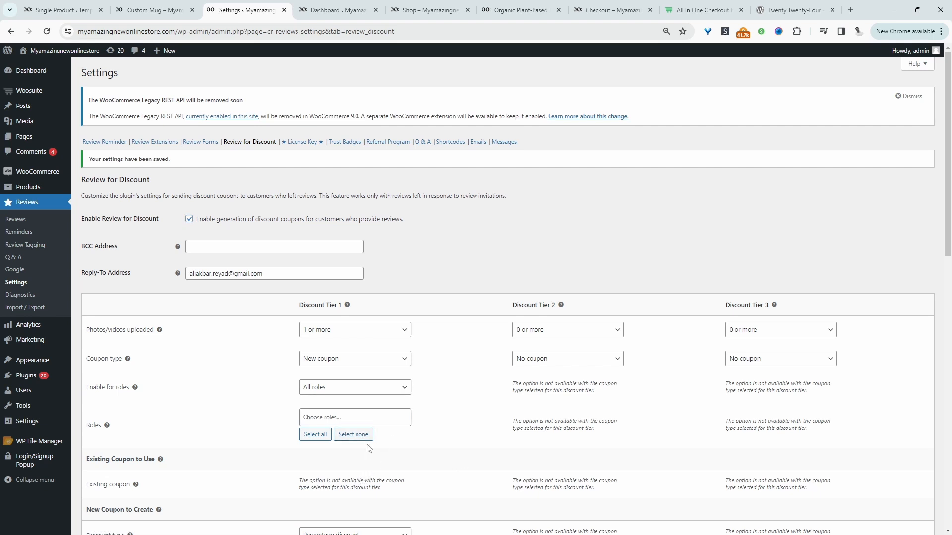
pyautogui.moveTo(388, 142)
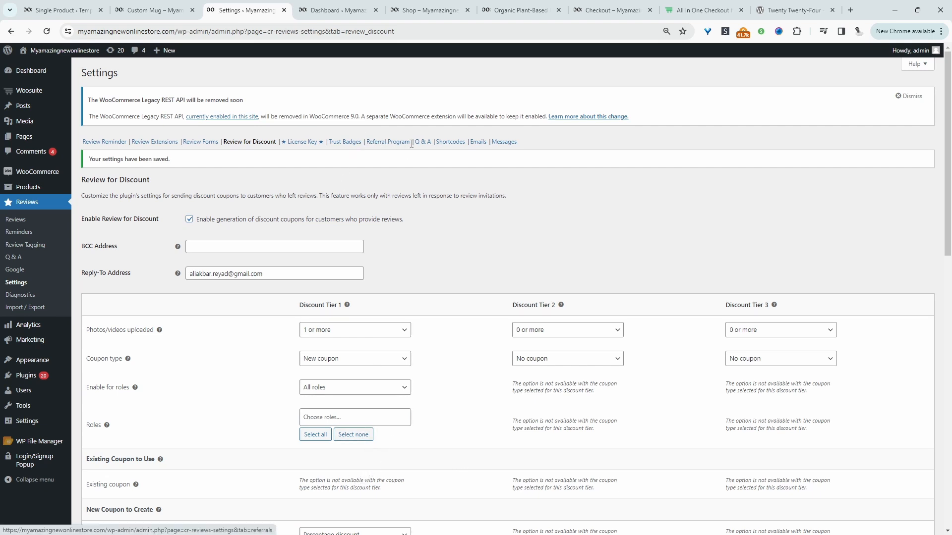
pyautogui.click(422, 142)
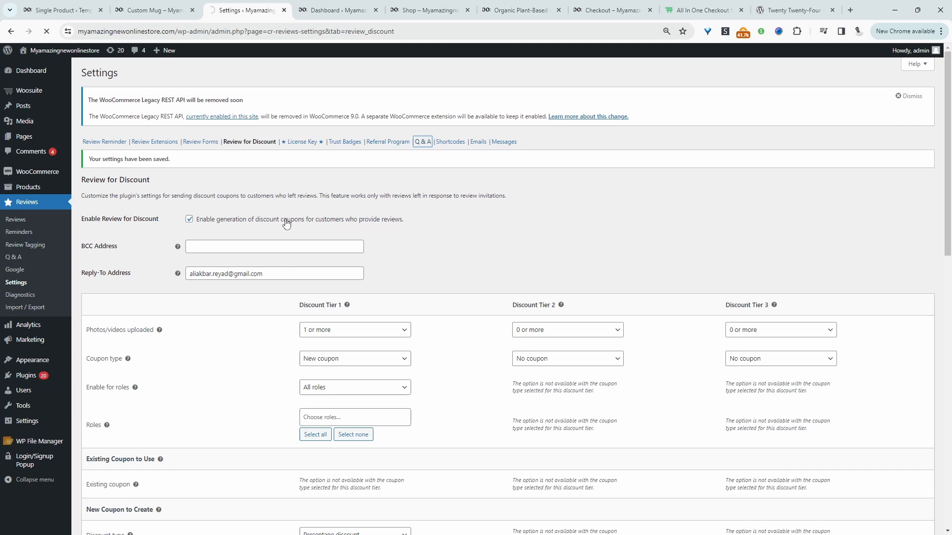
pyautogui.click(421, 141)
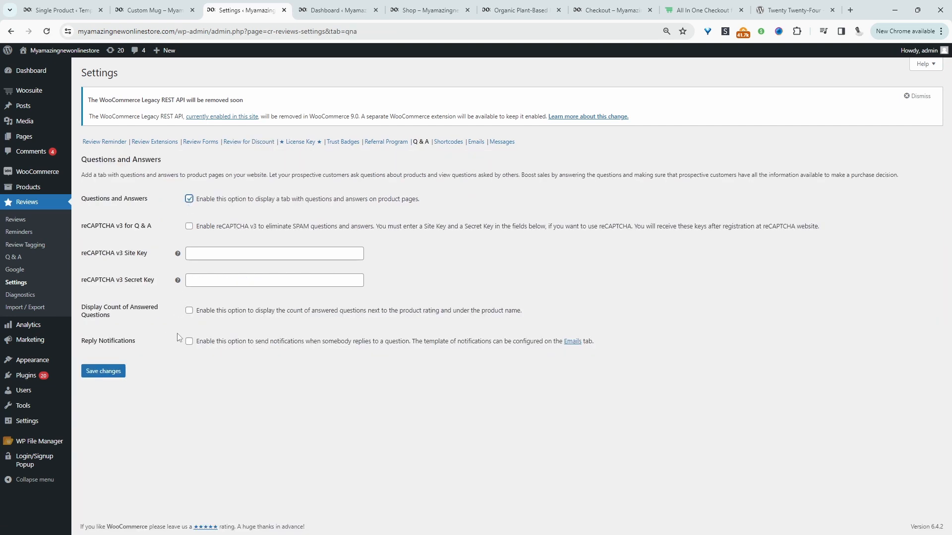
pyautogui.click(102, 371)
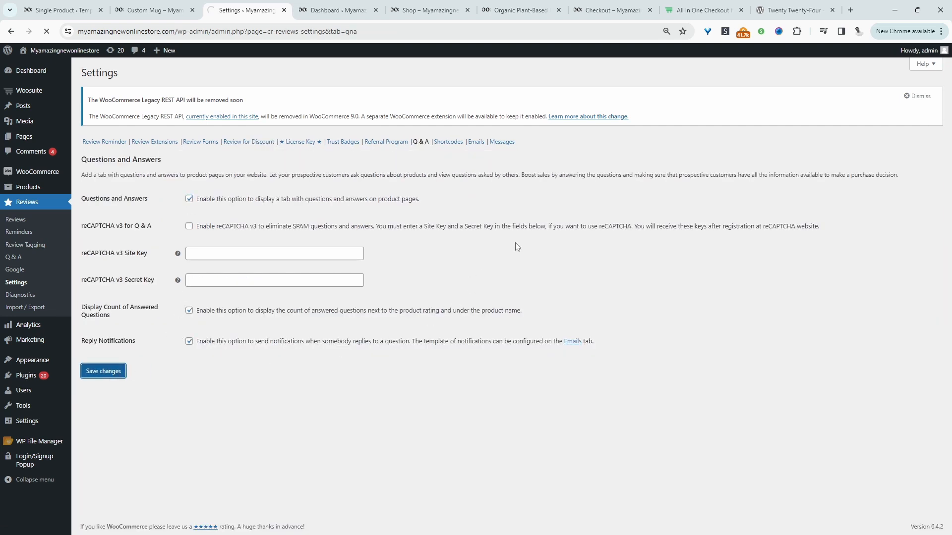
pyautogui.click(154, 10)
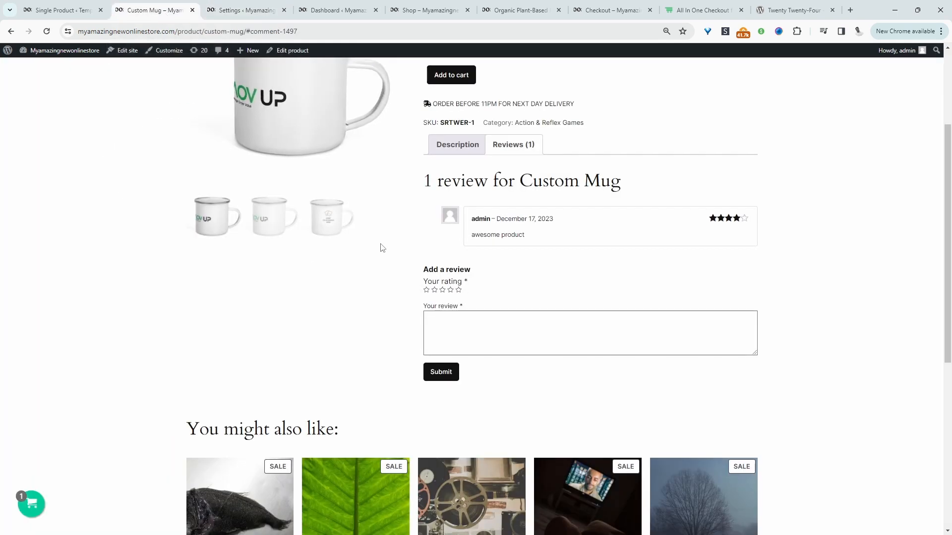
pyautogui.moveTo(127, 50)
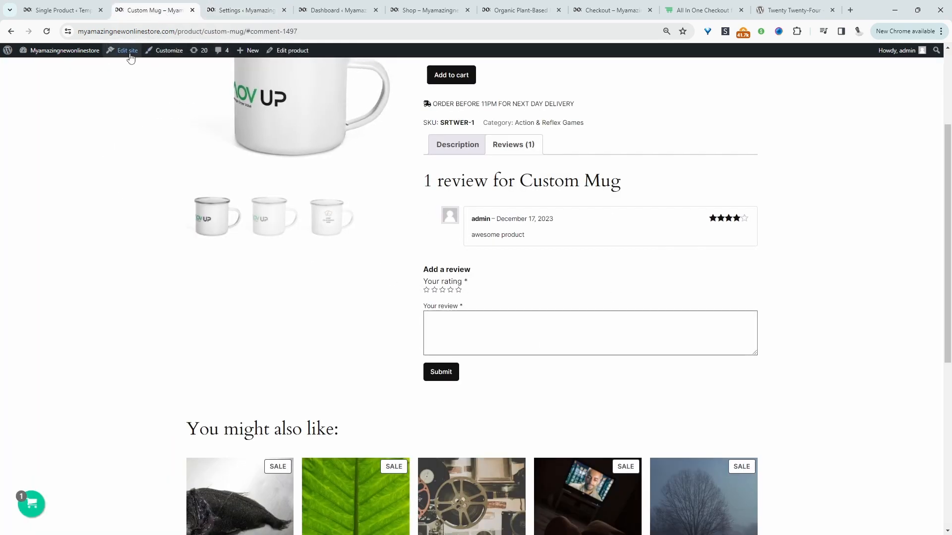
# Reload the Custom Mug page to show the rating breakdown, media upload and Q & A tab.
pyautogui.click(513, 145)
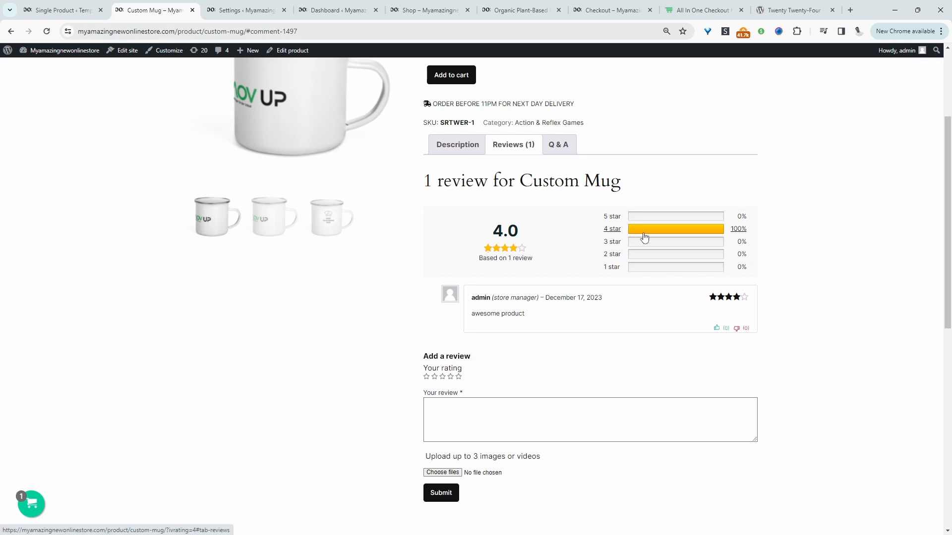
pyautogui.moveTo(718, 337)
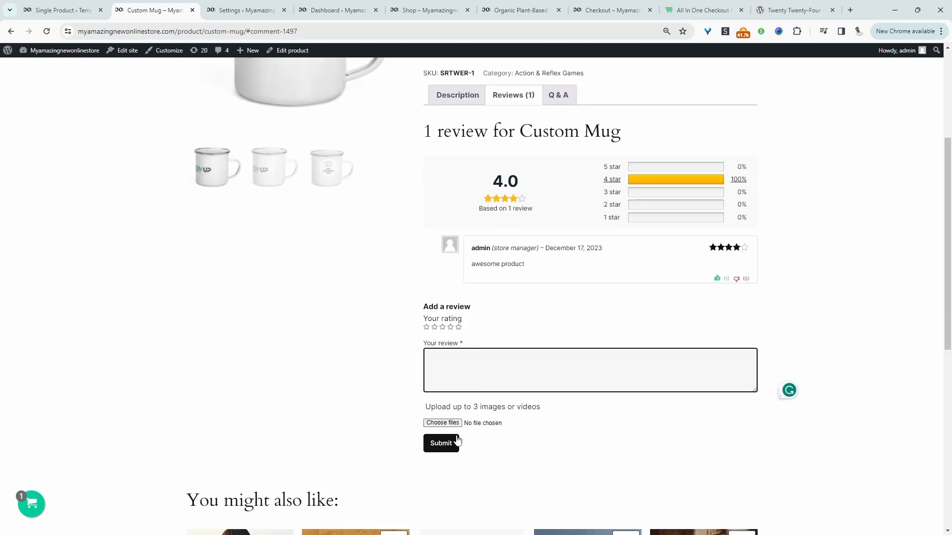
pyautogui.scroll(3)
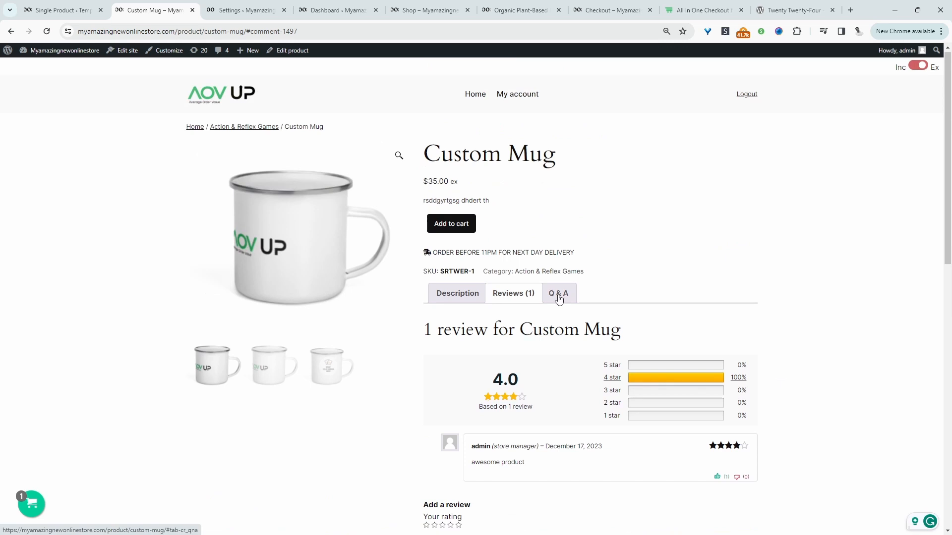
# Submit the question "Is the fit true to size?" on the Custom Mug's Q & A section and confirm.
pyautogui.click(557, 293)
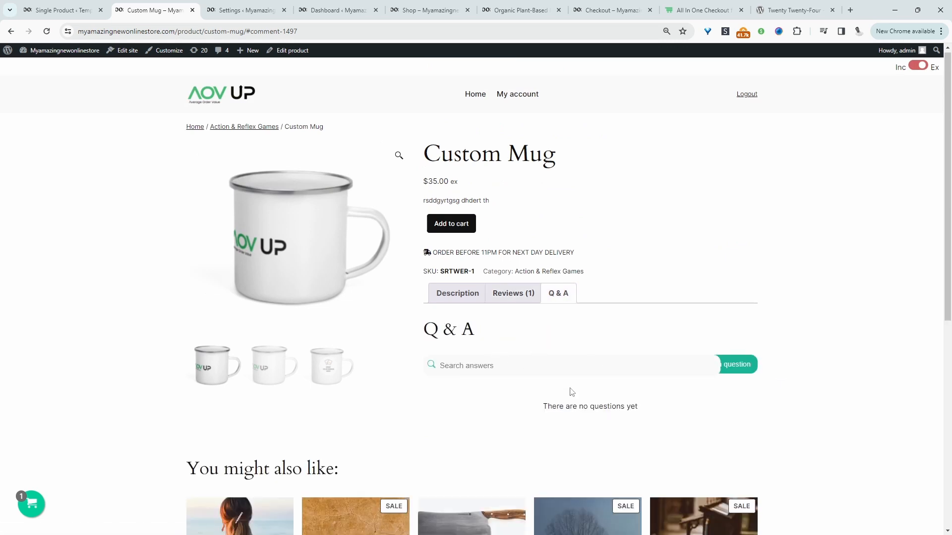
pyautogui.click(546, 365)
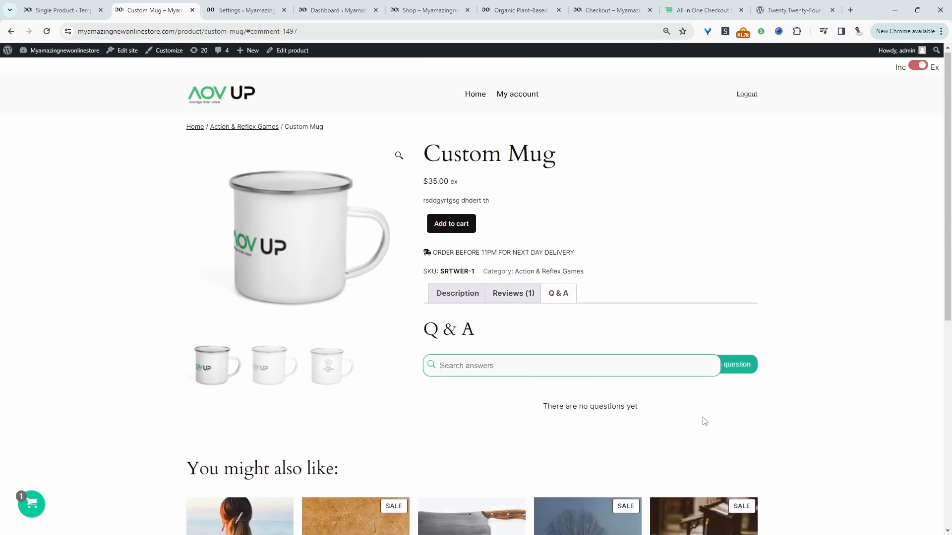
pyautogui.click(736, 364)
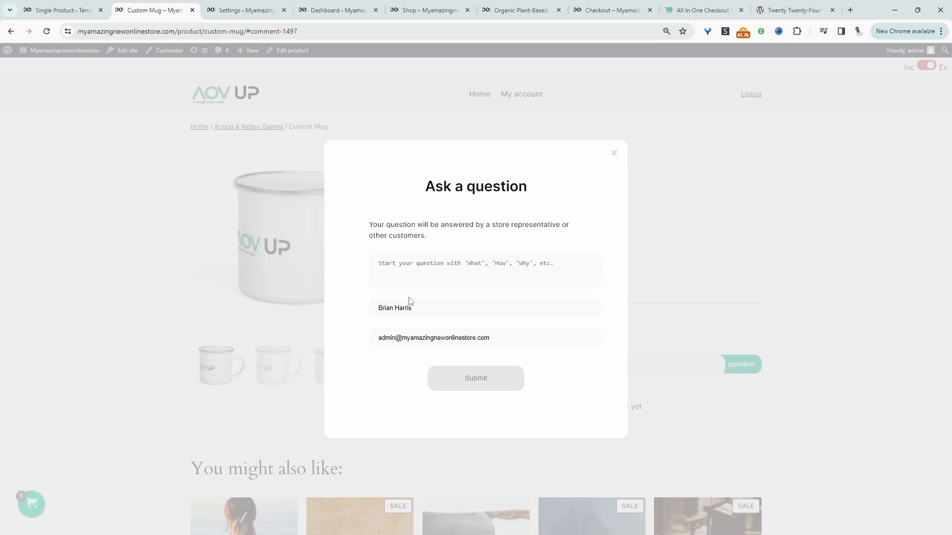
pyautogui.click(475, 378)
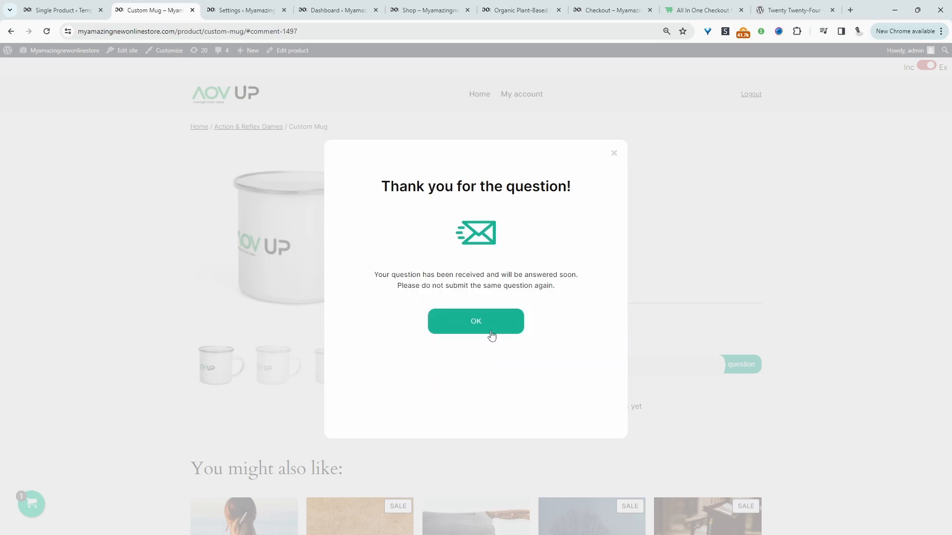
pyautogui.click(474, 321)
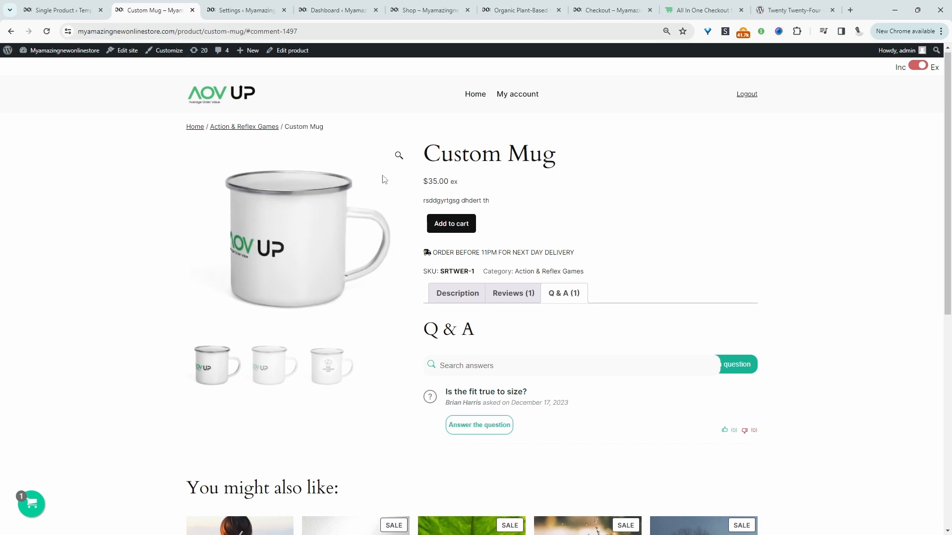
pyautogui.moveTo(242, 10)
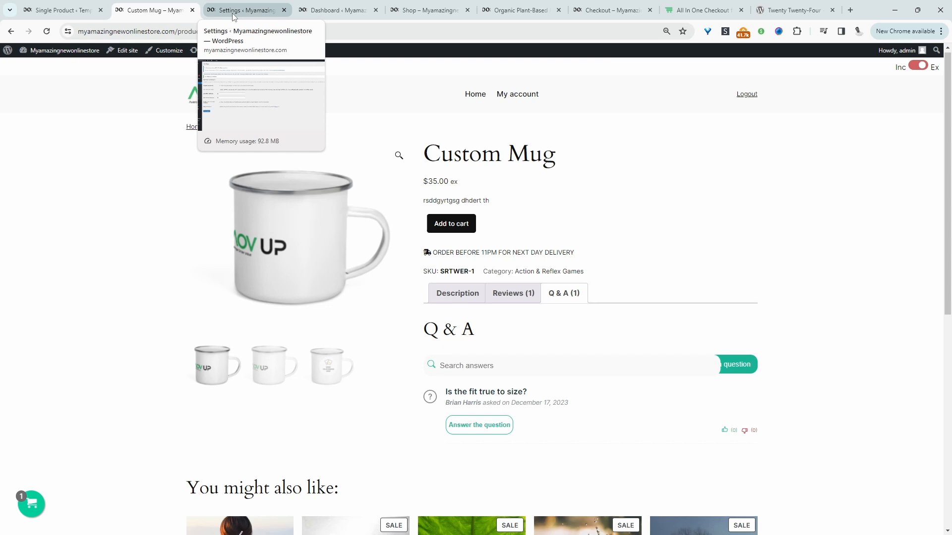
# Navigate to the plugin's Emails settings and manage the Review Reminder template.
pyautogui.click(246, 10)
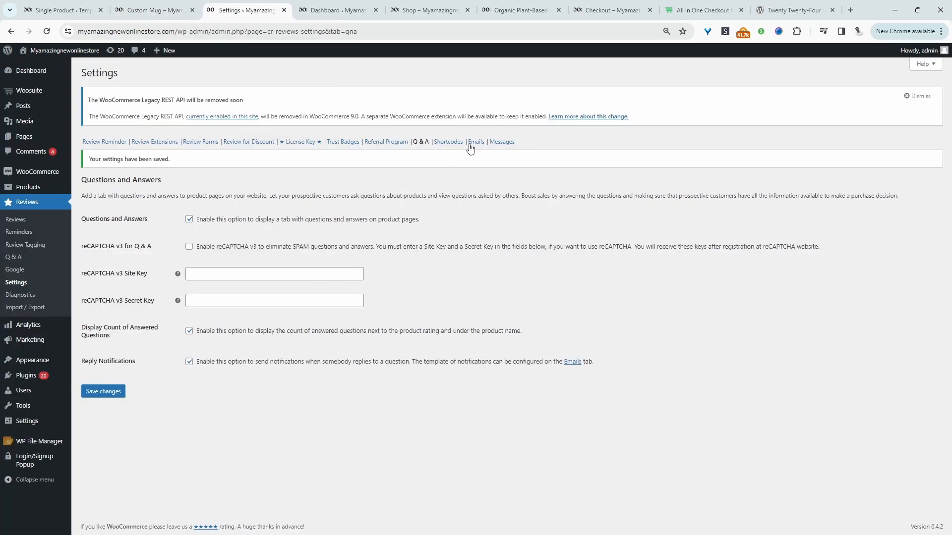
pyautogui.click(477, 142)
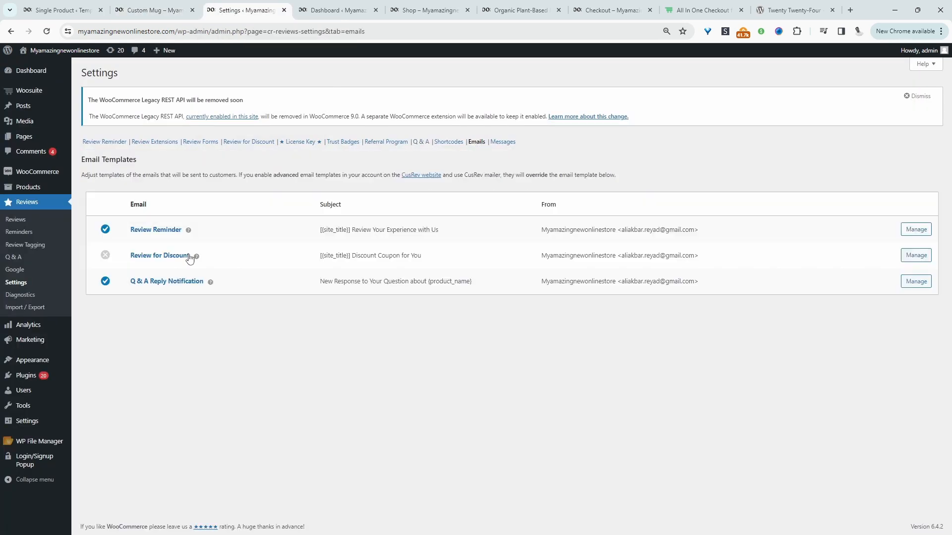
pyautogui.moveTo(177, 243)
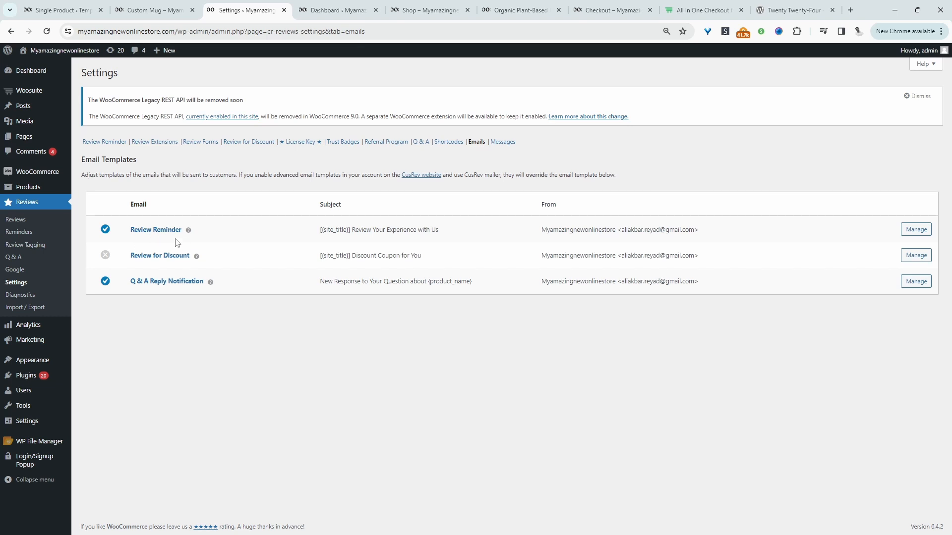
pyautogui.moveTo(150, 292)
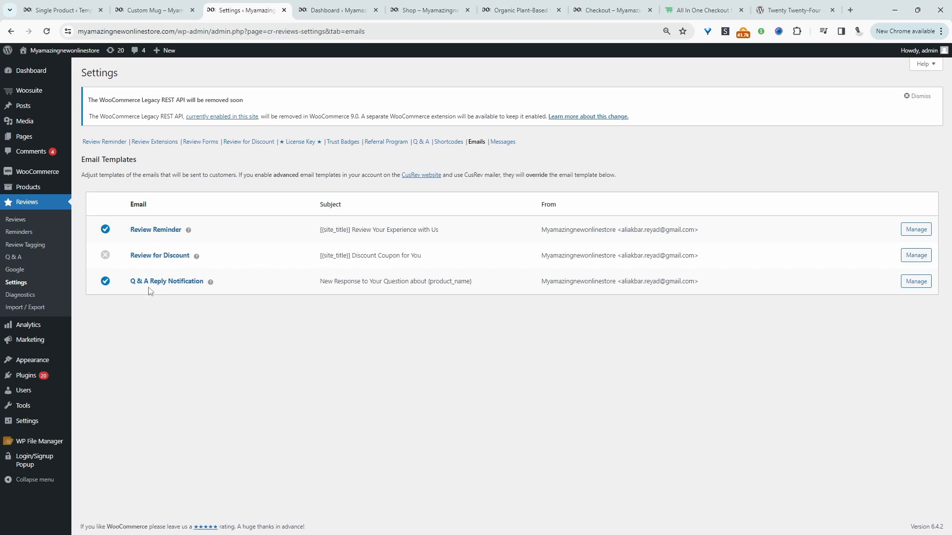
pyautogui.moveTo(179, 288)
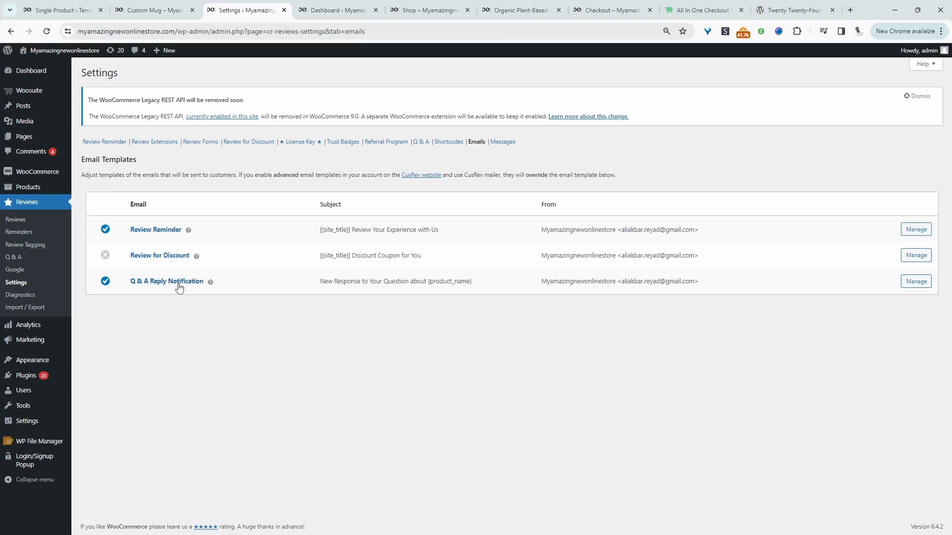
pyautogui.moveTo(169, 263)
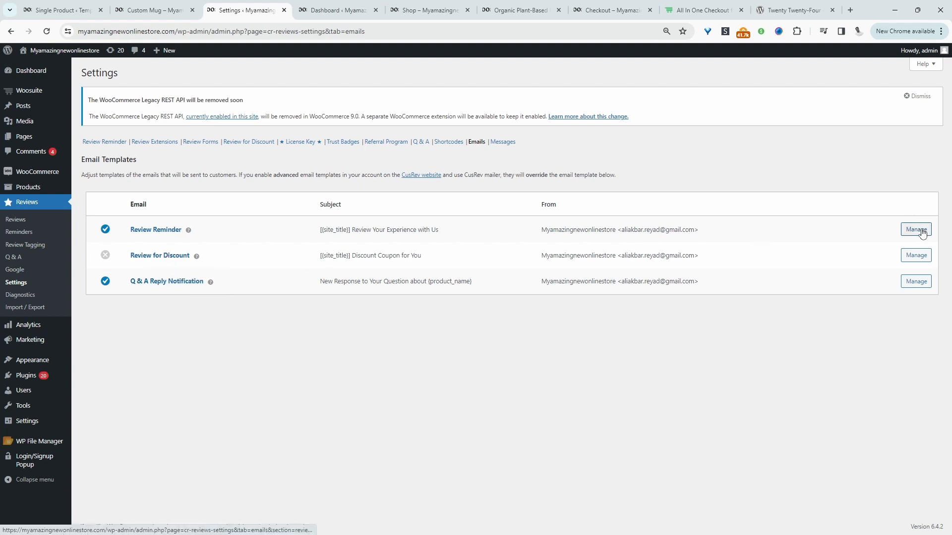
pyautogui.click(915, 229)
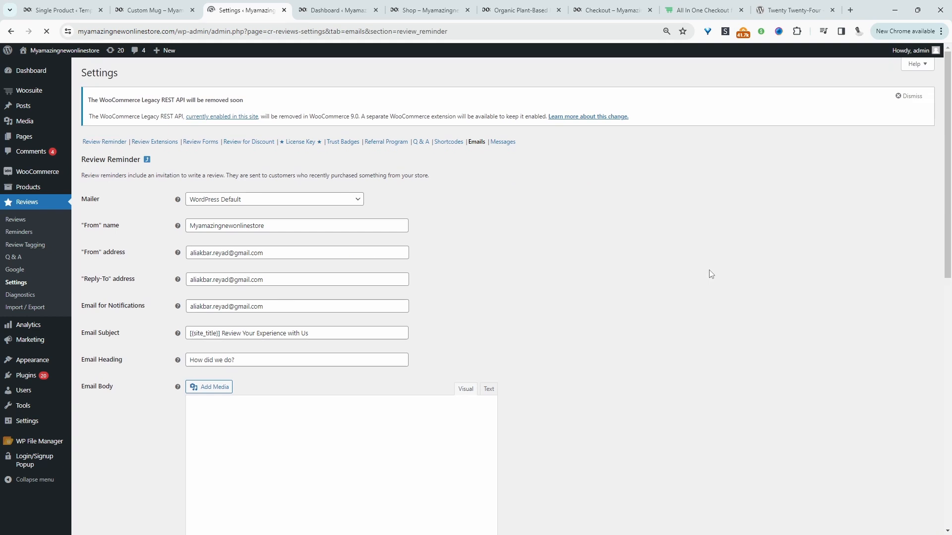